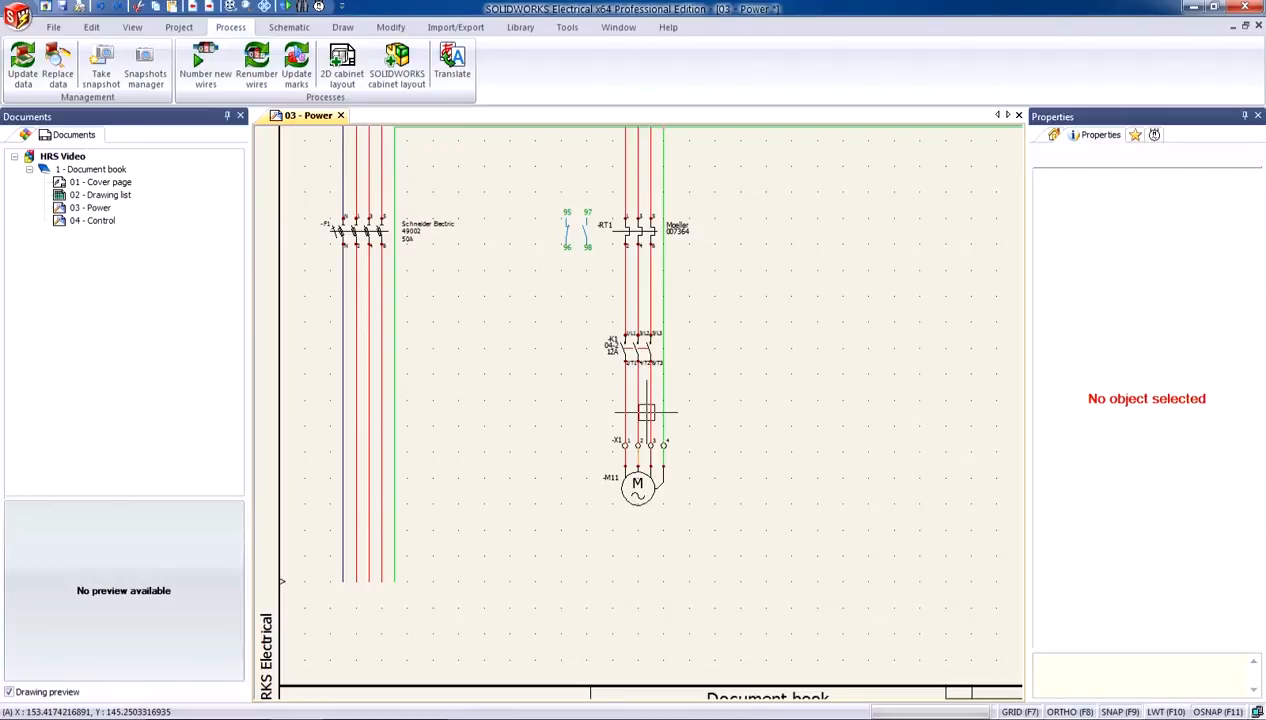
# - Select the HRS Video project and bring up its context menu of actions
pyautogui.click(204, 64)
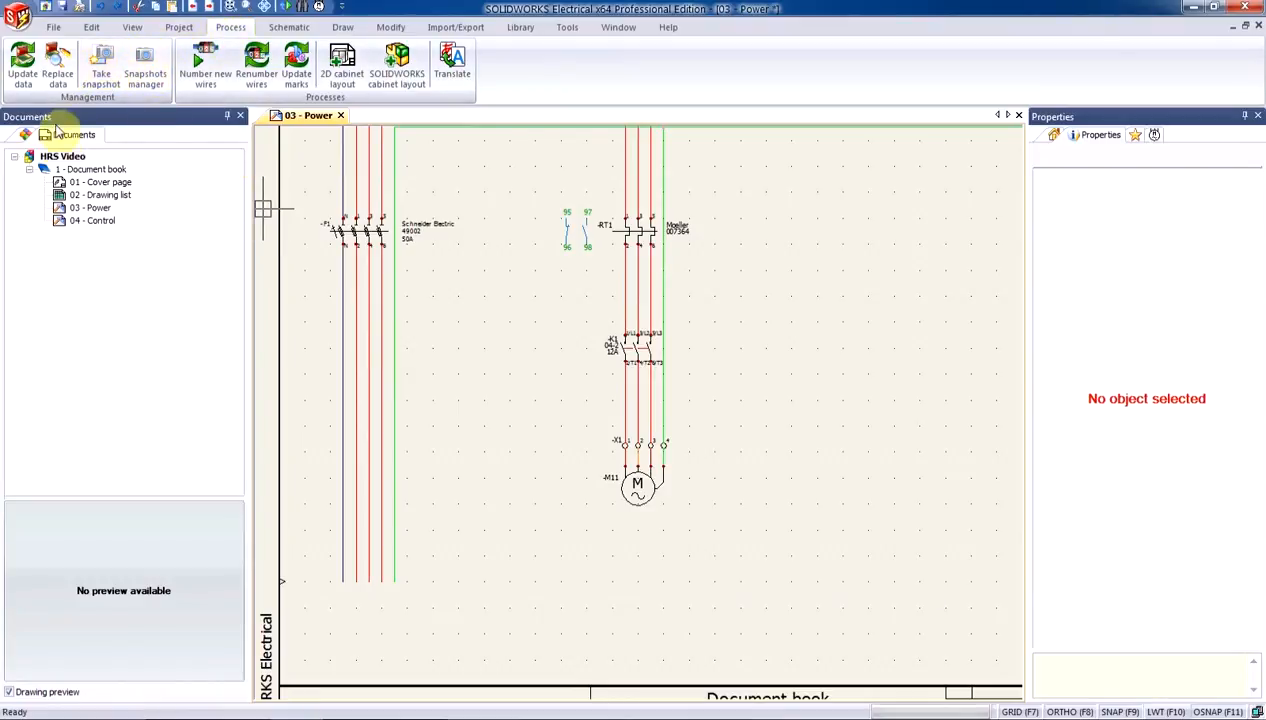
pyautogui.rightClick(62, 156)
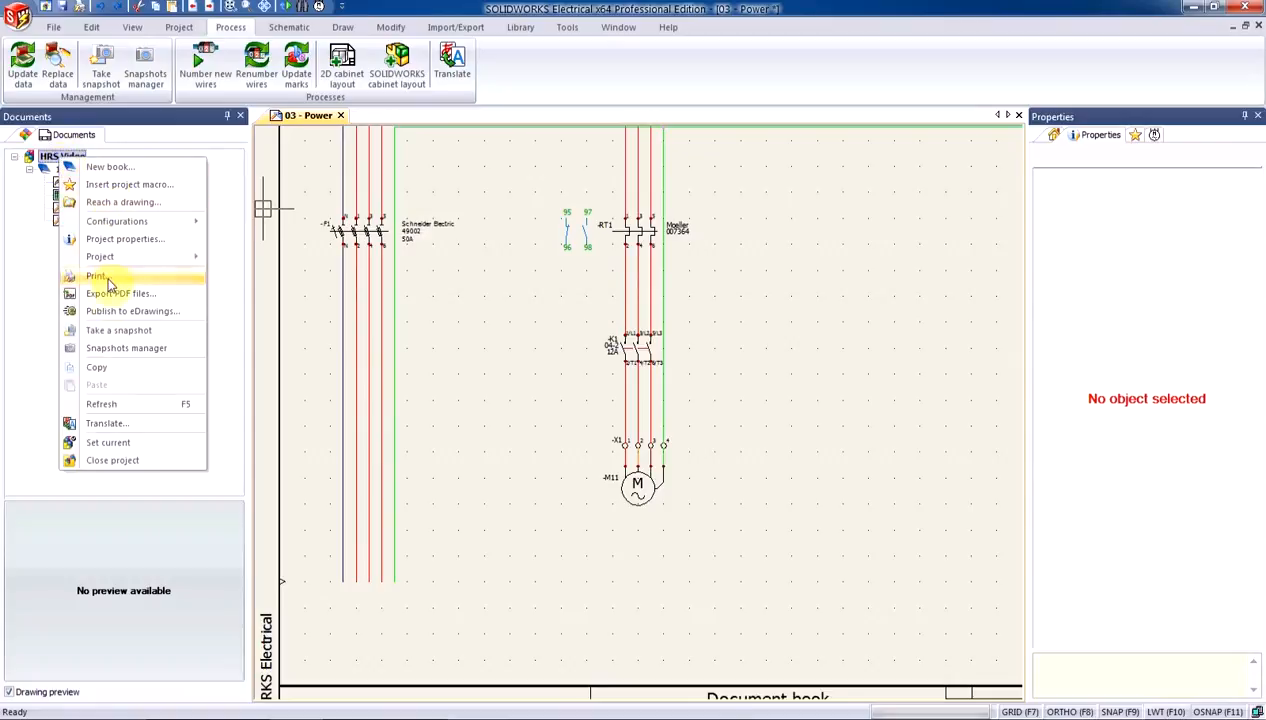
pyautogui.moveTo(130, 348)
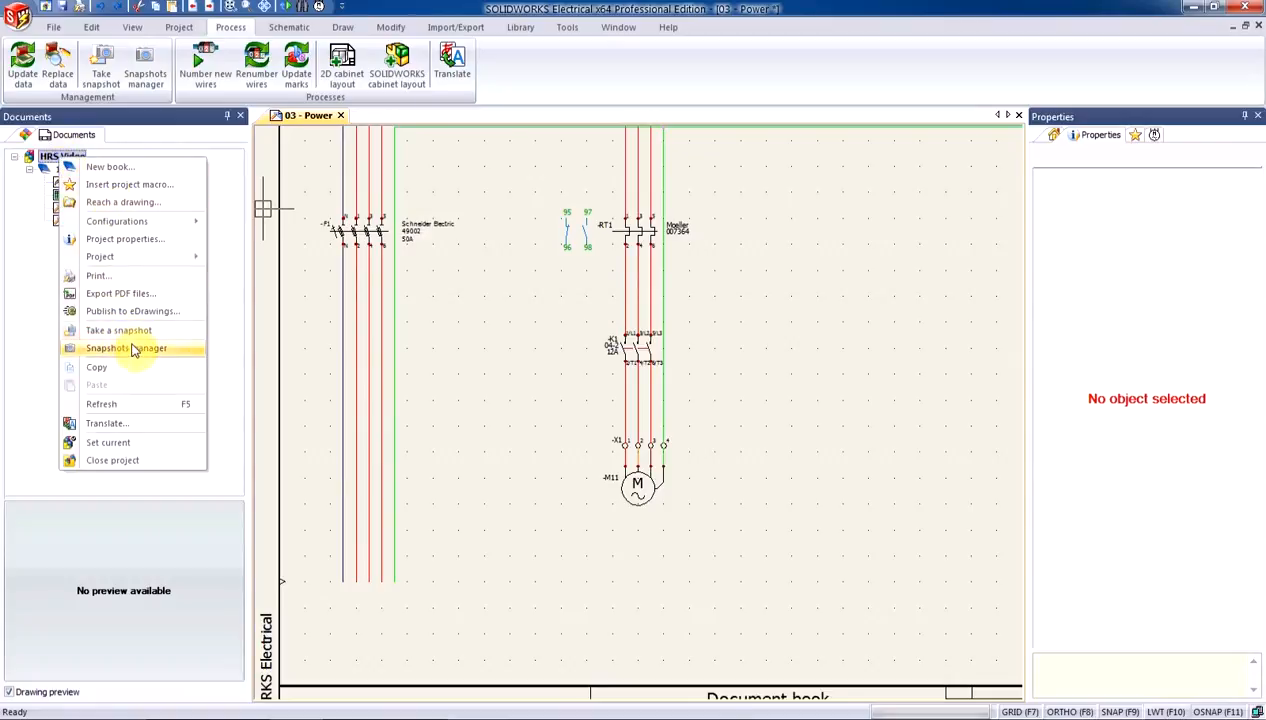
pyautogui.moveTo(118, 330)
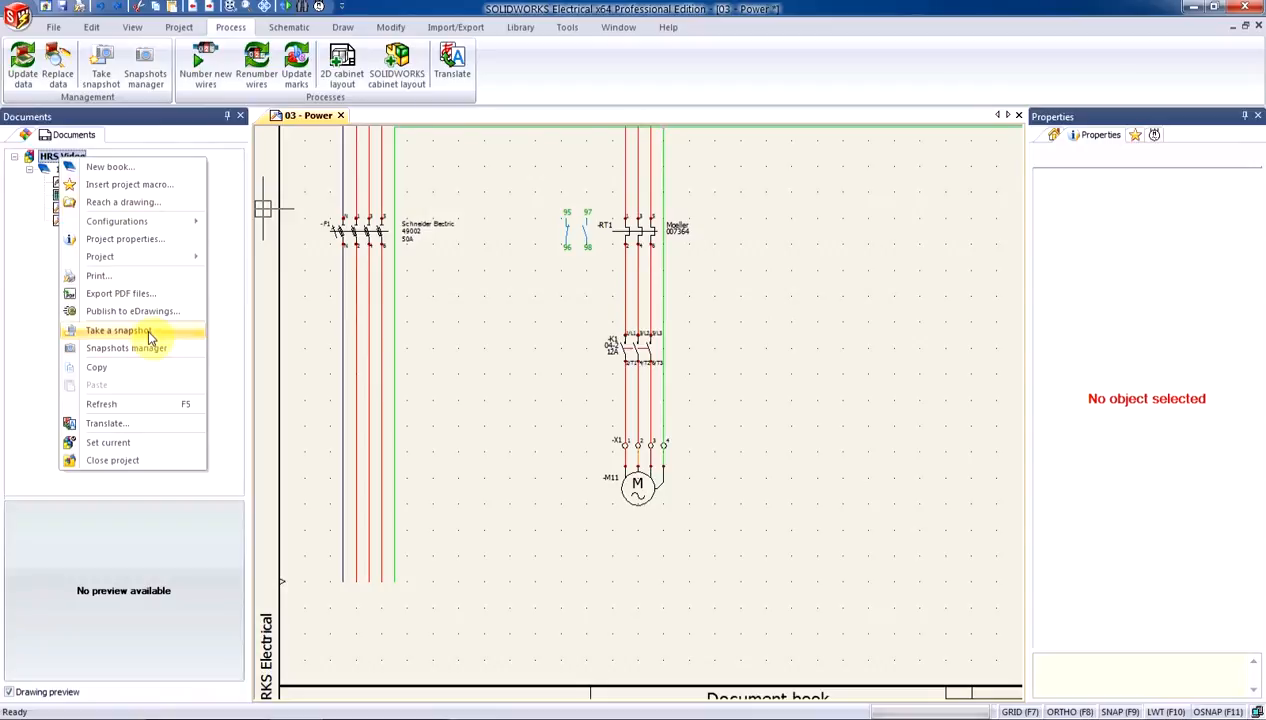
# - Take a project snapshot named 'Snapshot 3' with description 'Add Motor' and acknowledge its creation
pyautogui.click(116, 330)
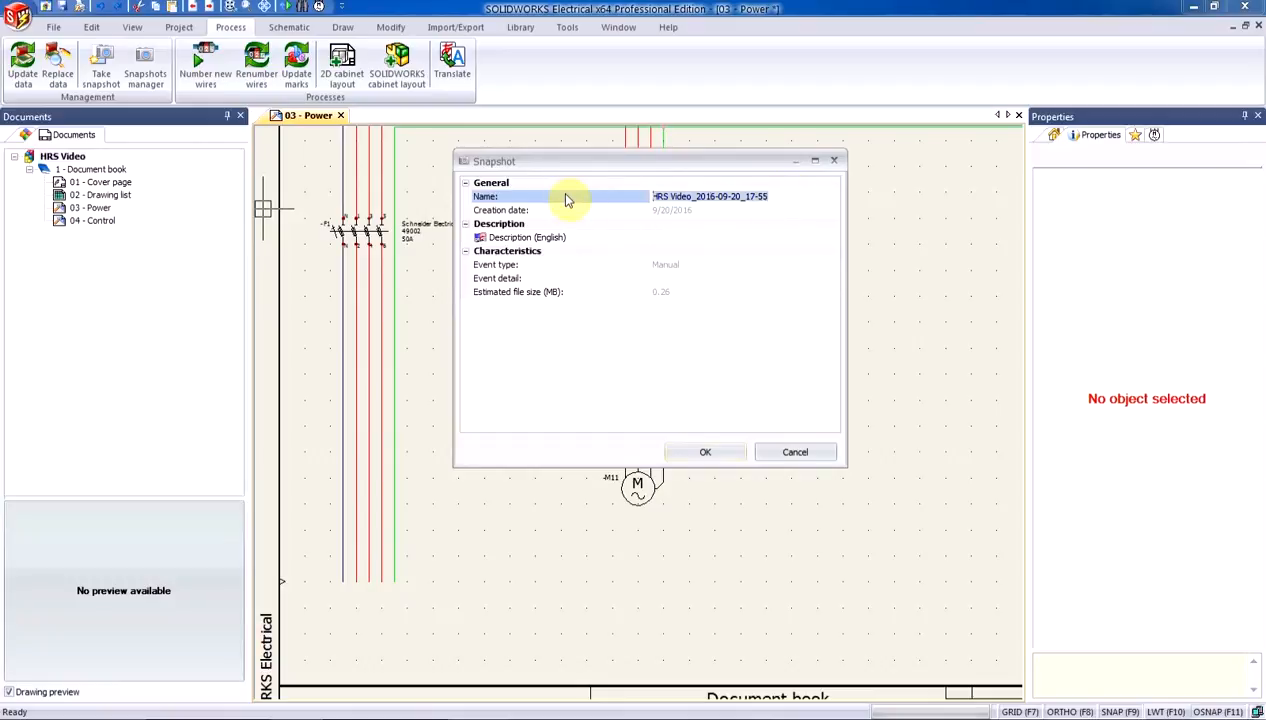
pyautogui.write('Snapshot 3')
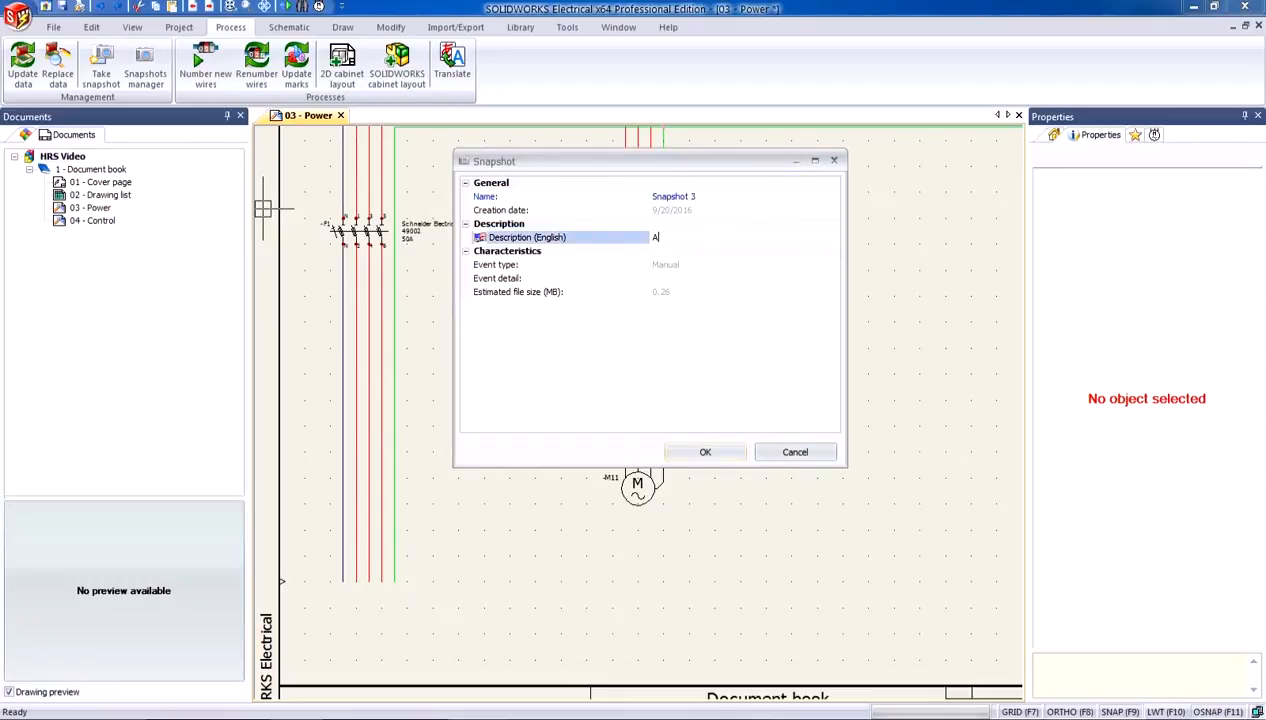
pyautogui.write('dd Motor')
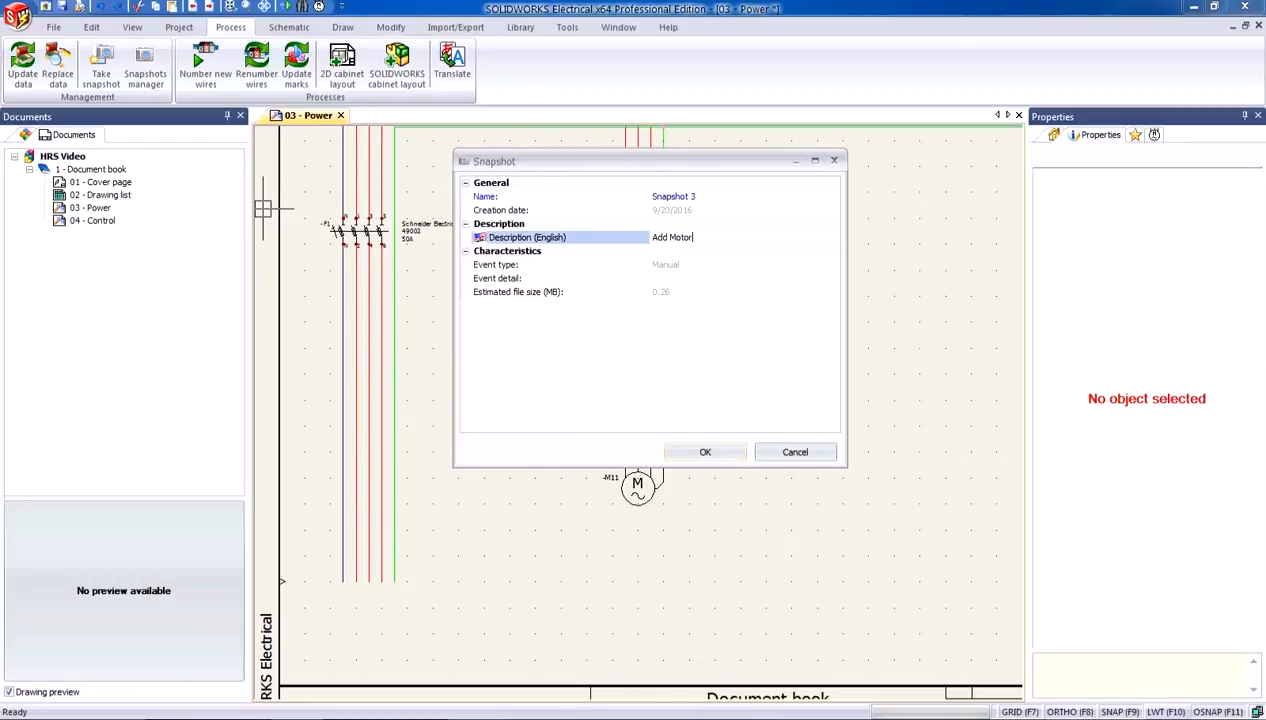
pyautogui.click(704, 452)
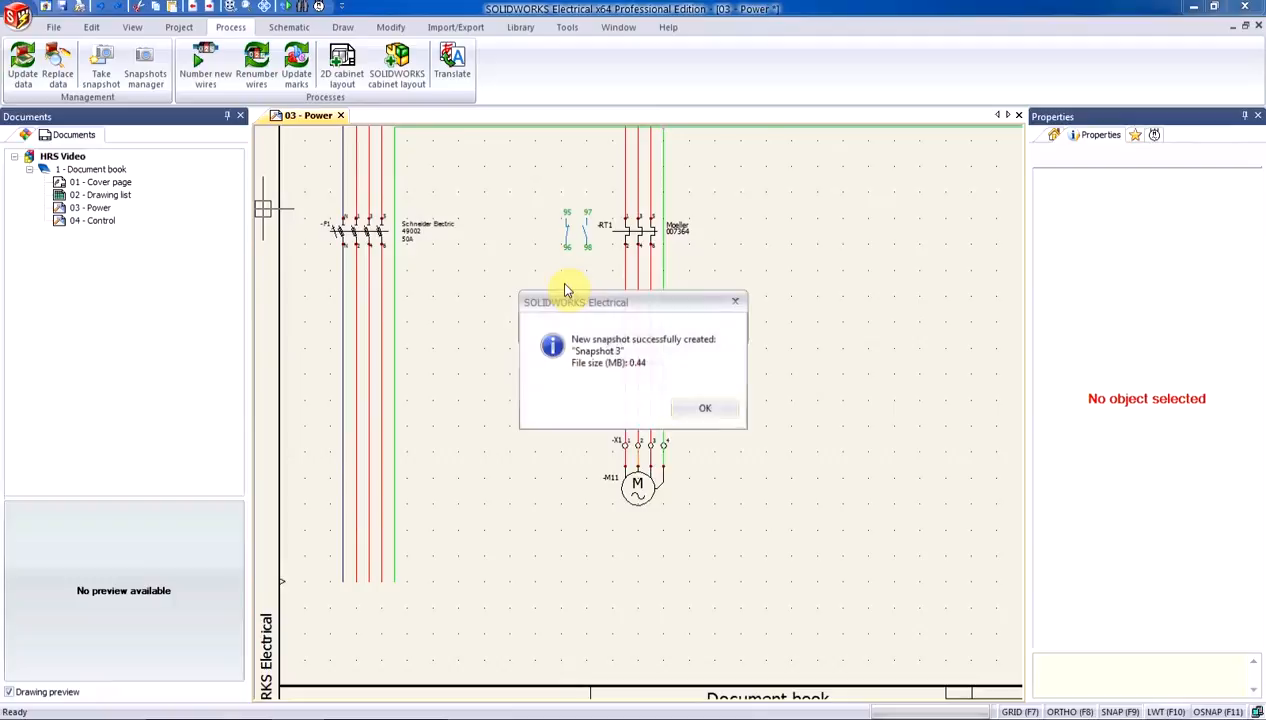
pyautogui.click(704, 408)
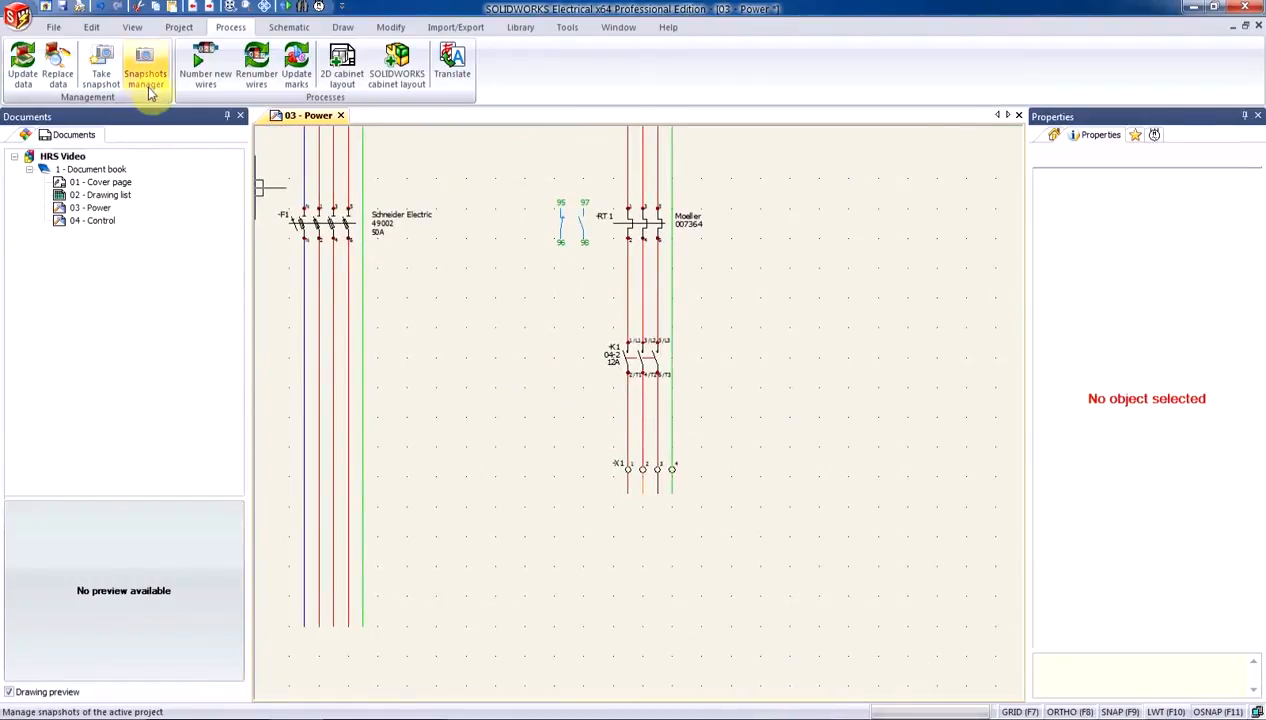
pyautogui.moveTo(144, 68)
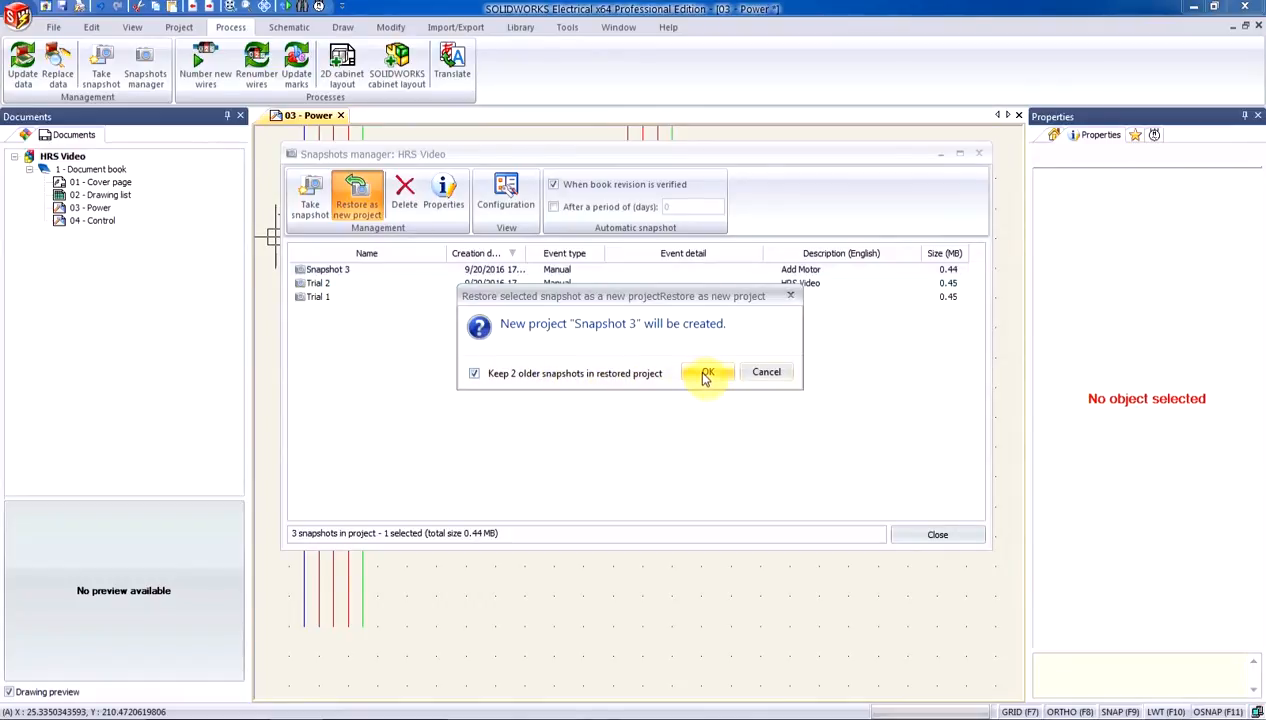
# - Restore Snapshot 3 as a new project, open it, and open its 03 - Power drawing
pyautogui.click(708, 372)
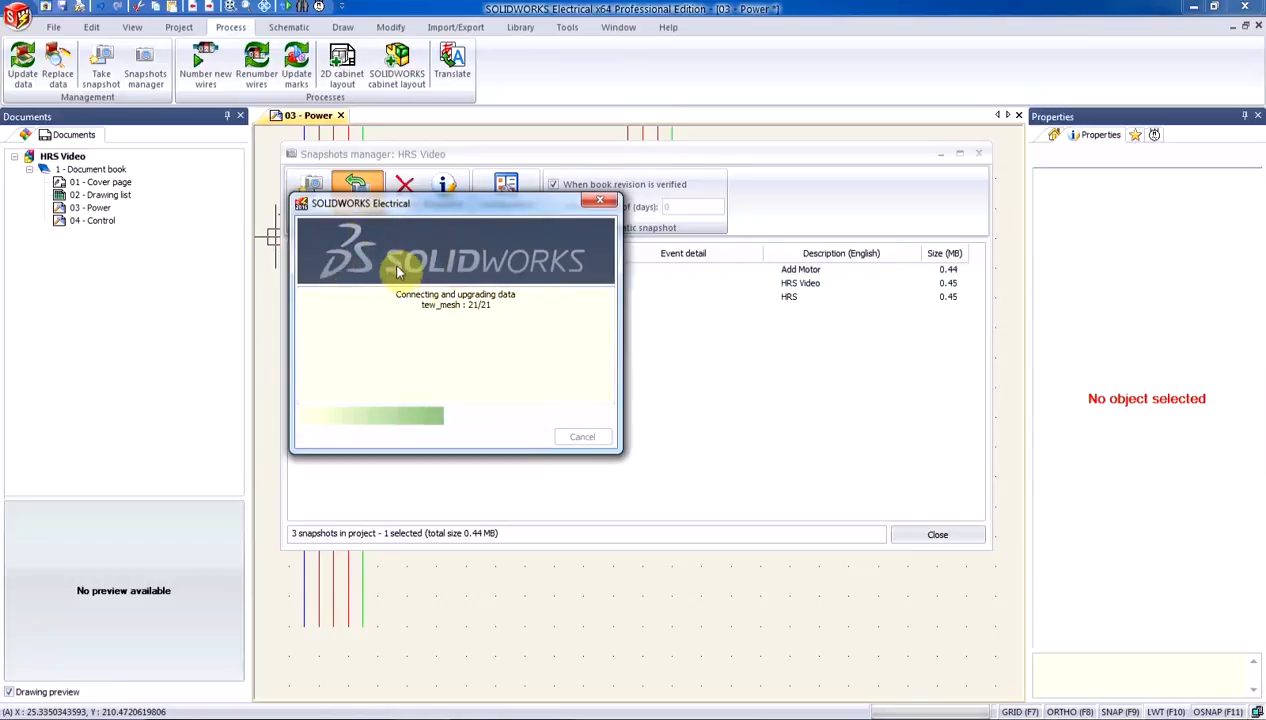
pyautogui.moveTo(536, 360)
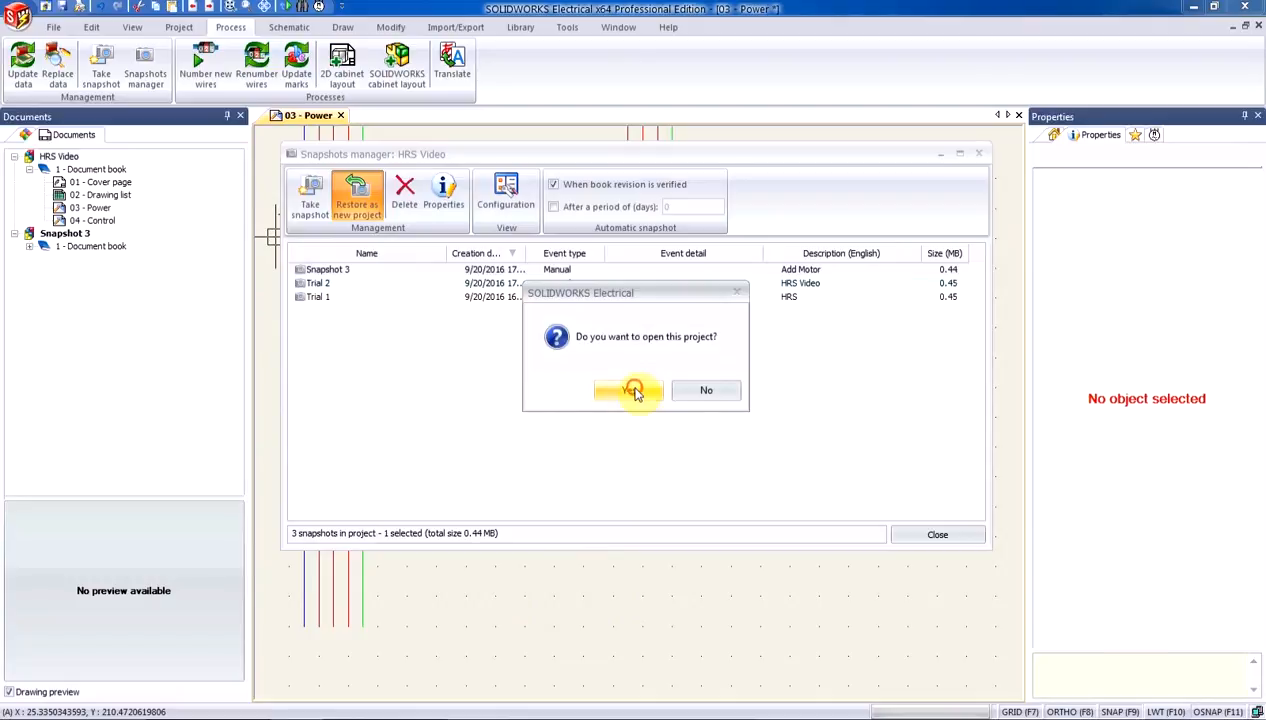
pyautogui.click(628, 390)
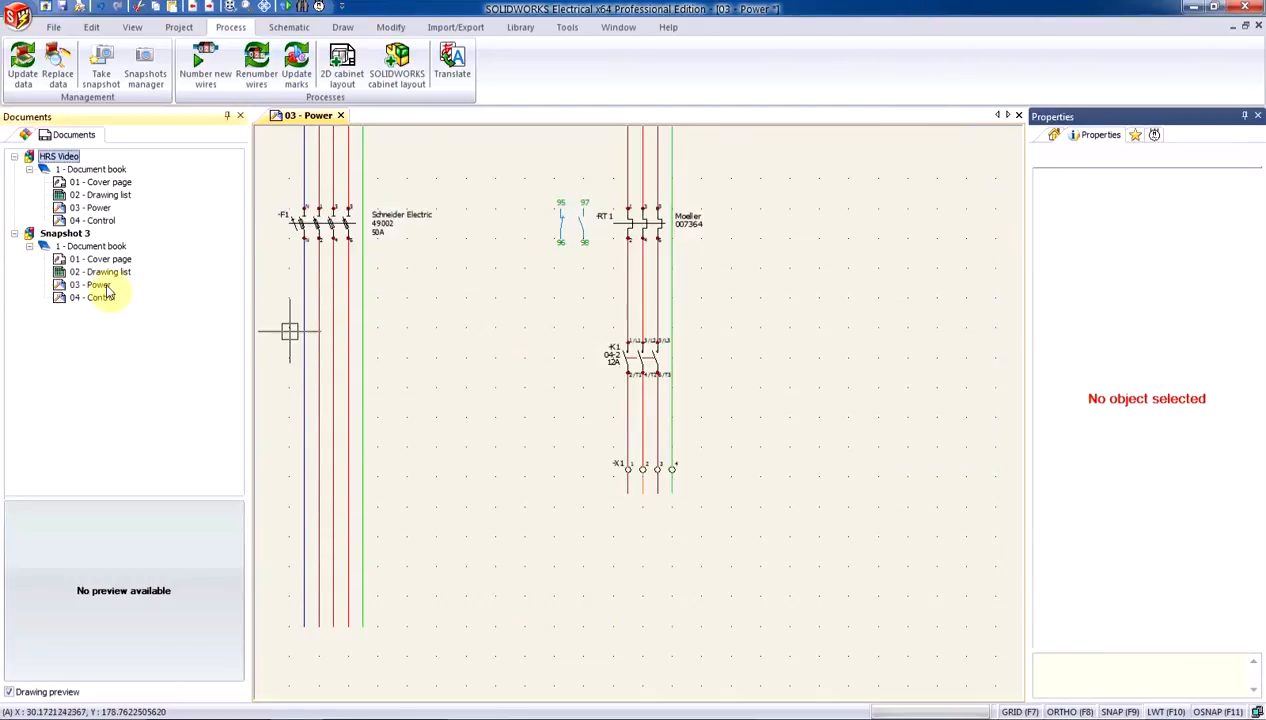
pyautogui.doubleClick(96, 284)
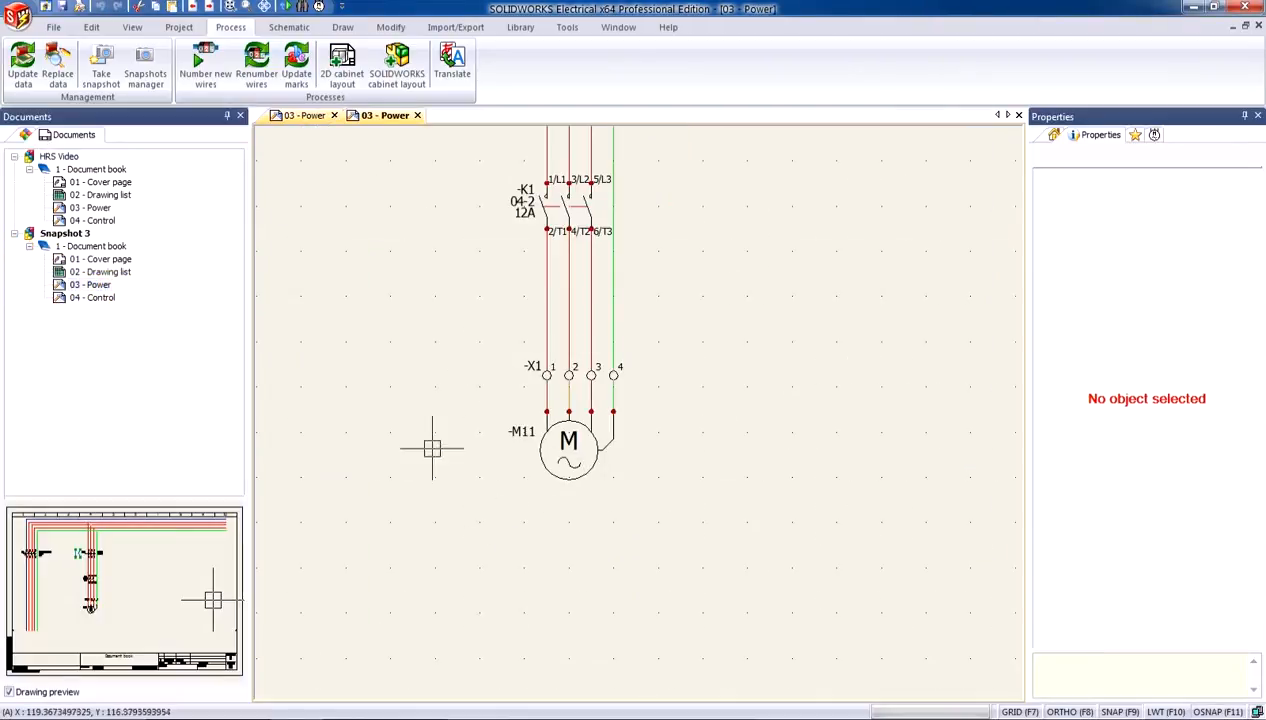
pyautogui.moveTo(500, 138)
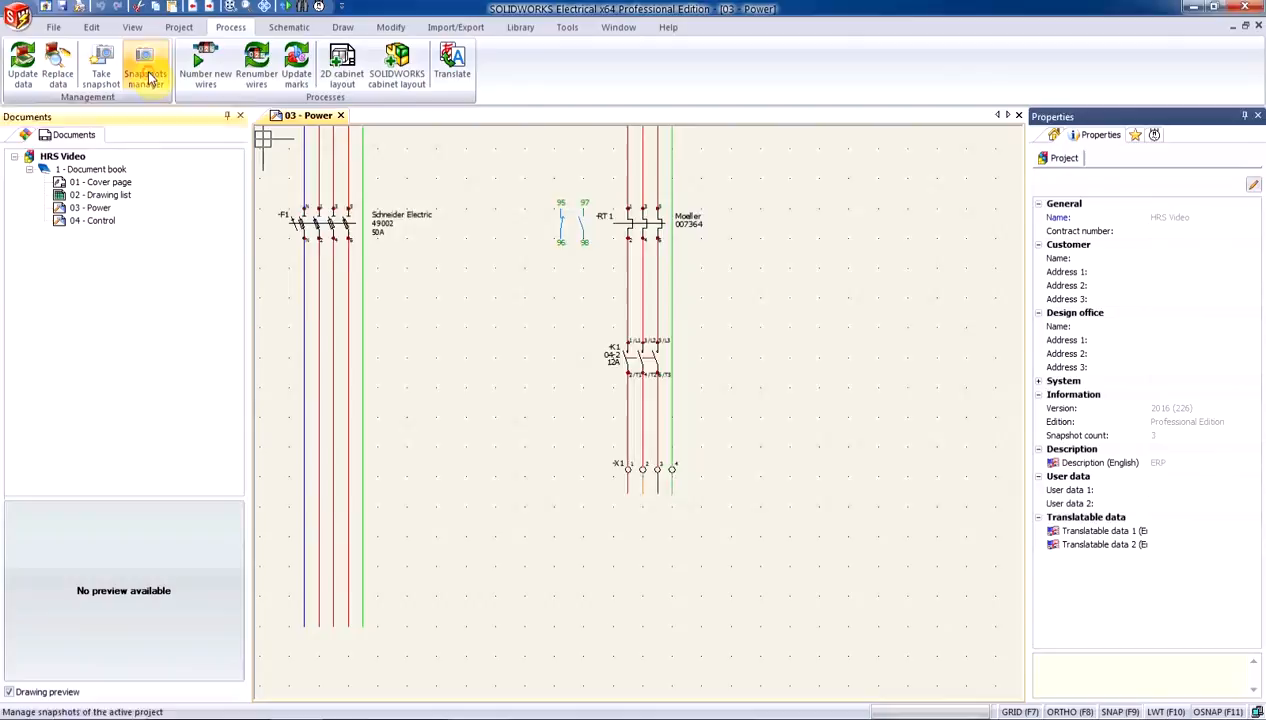
# - Review the HRS Video snapshots manager with automatic snapshot on book verification, then close it
pyautogui.click(144, 64)
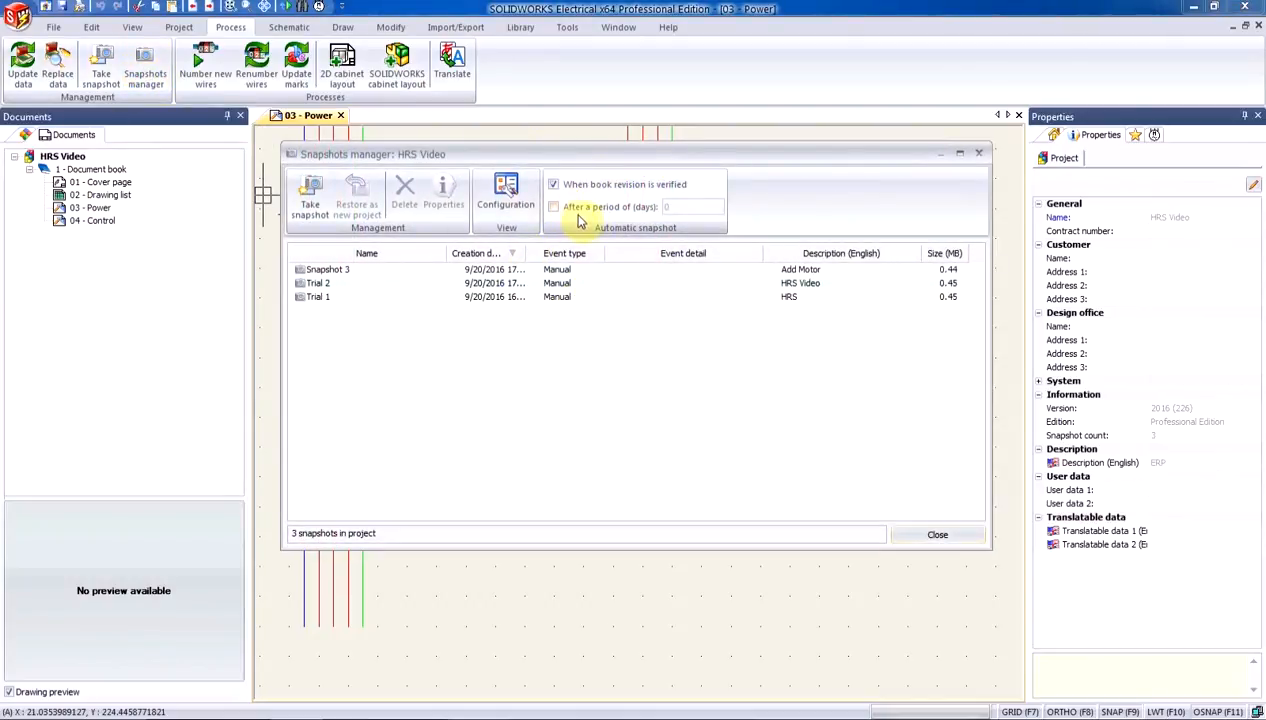
pyautogui.moveTo(600, 218)
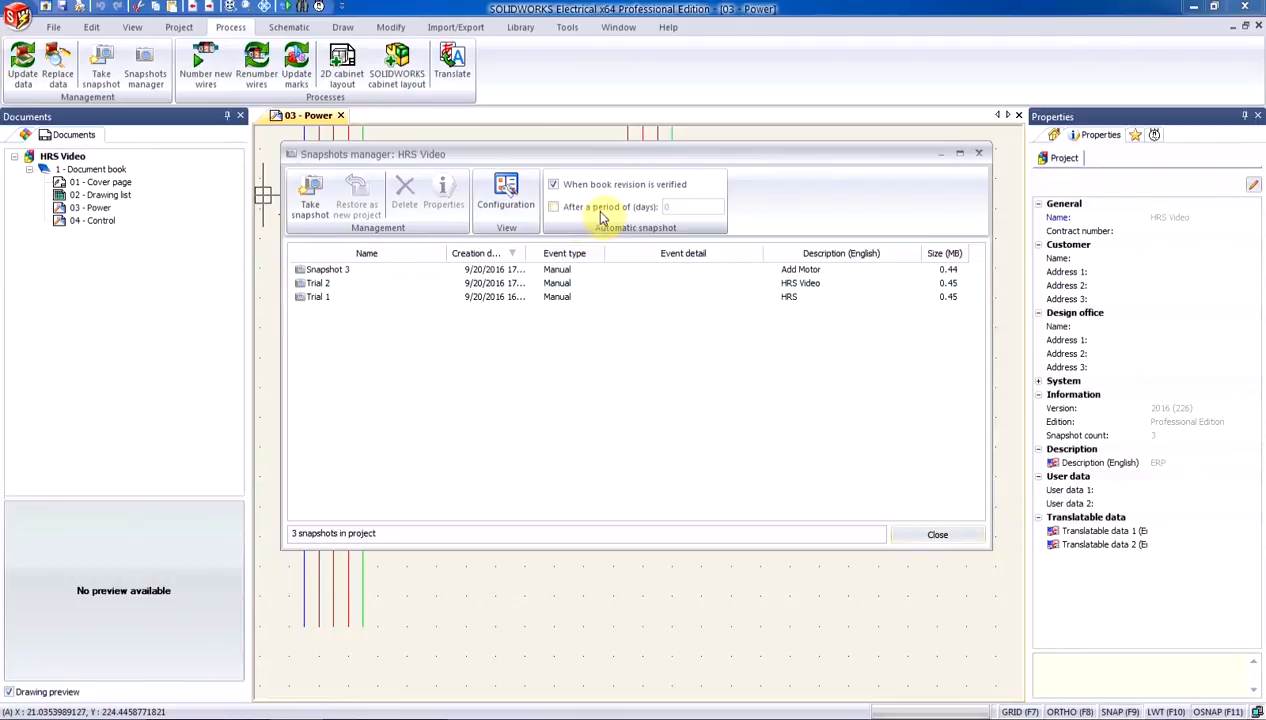
pyautogui.moveTo(688, 218)
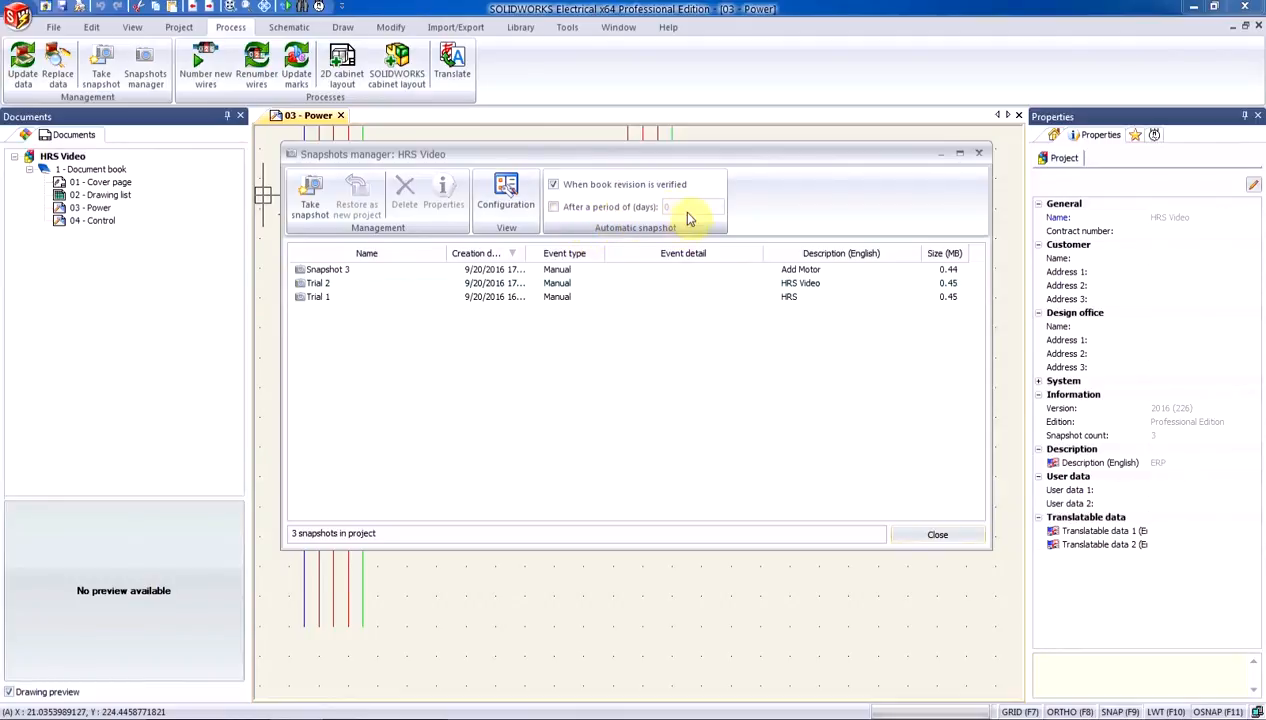
pyautogui.moveTo(658, 204)
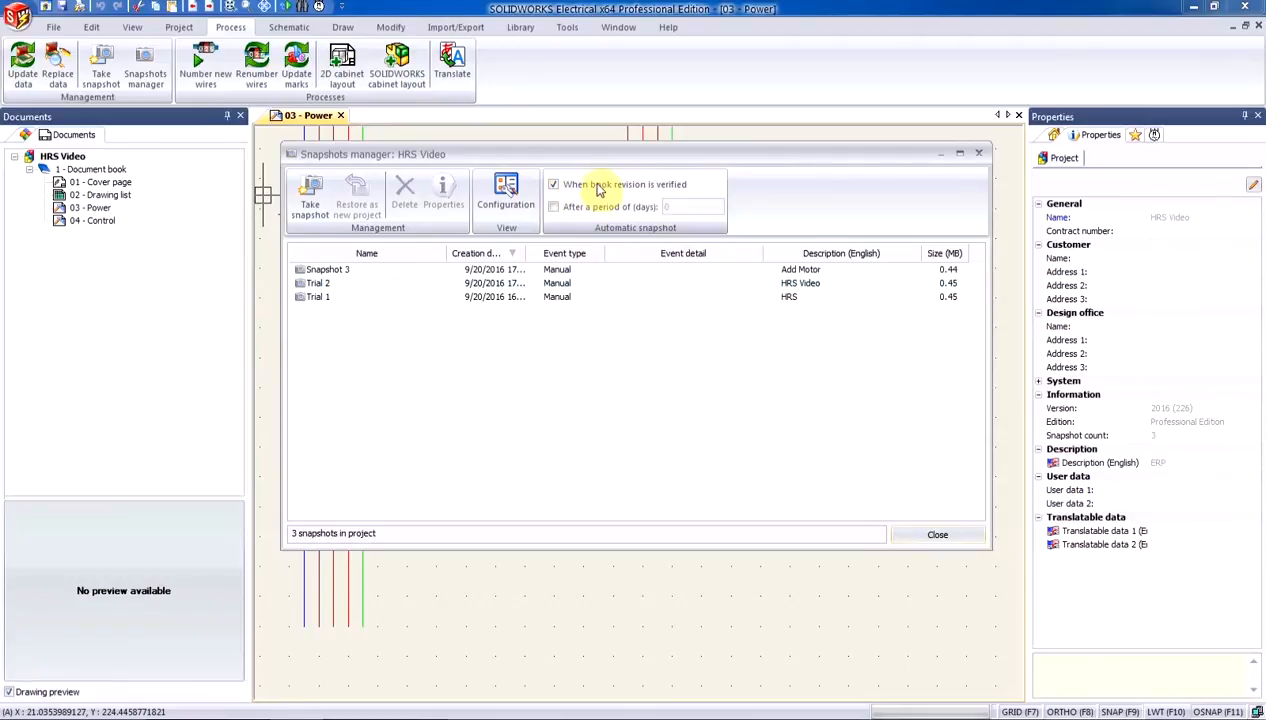
pyautogui.moveTo(690, 204)
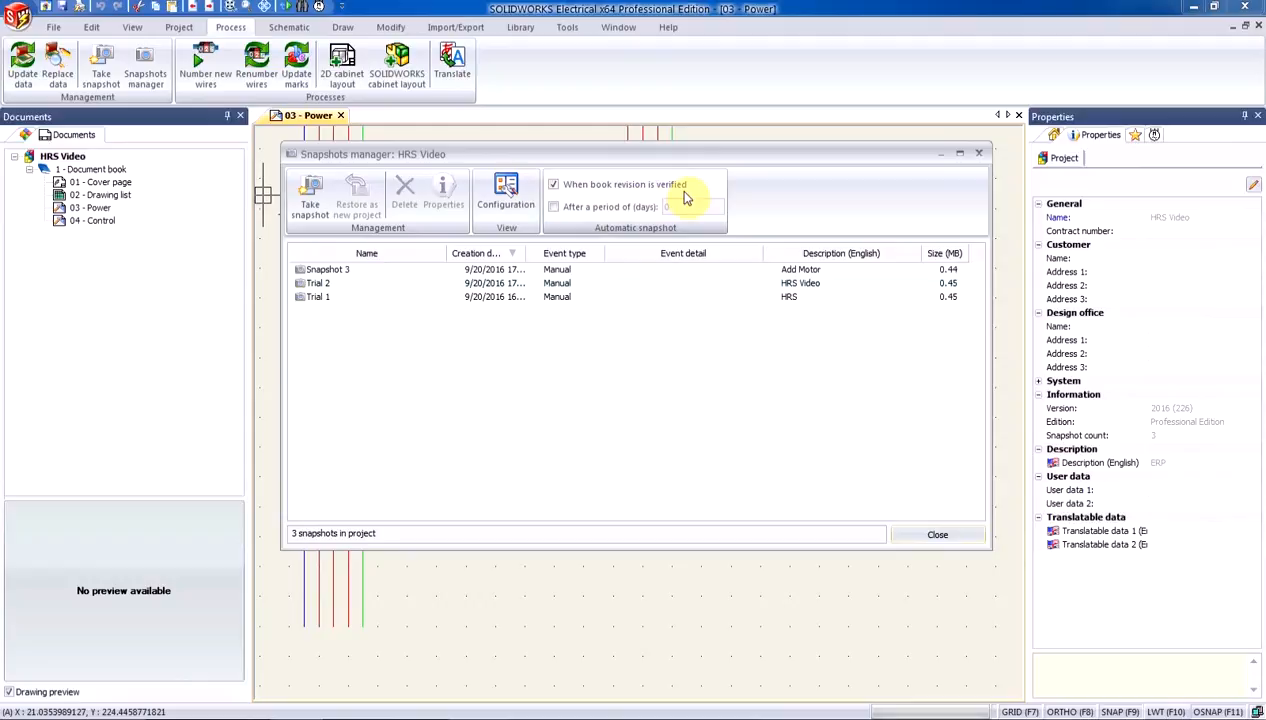
pyautogui.click(936, 534)
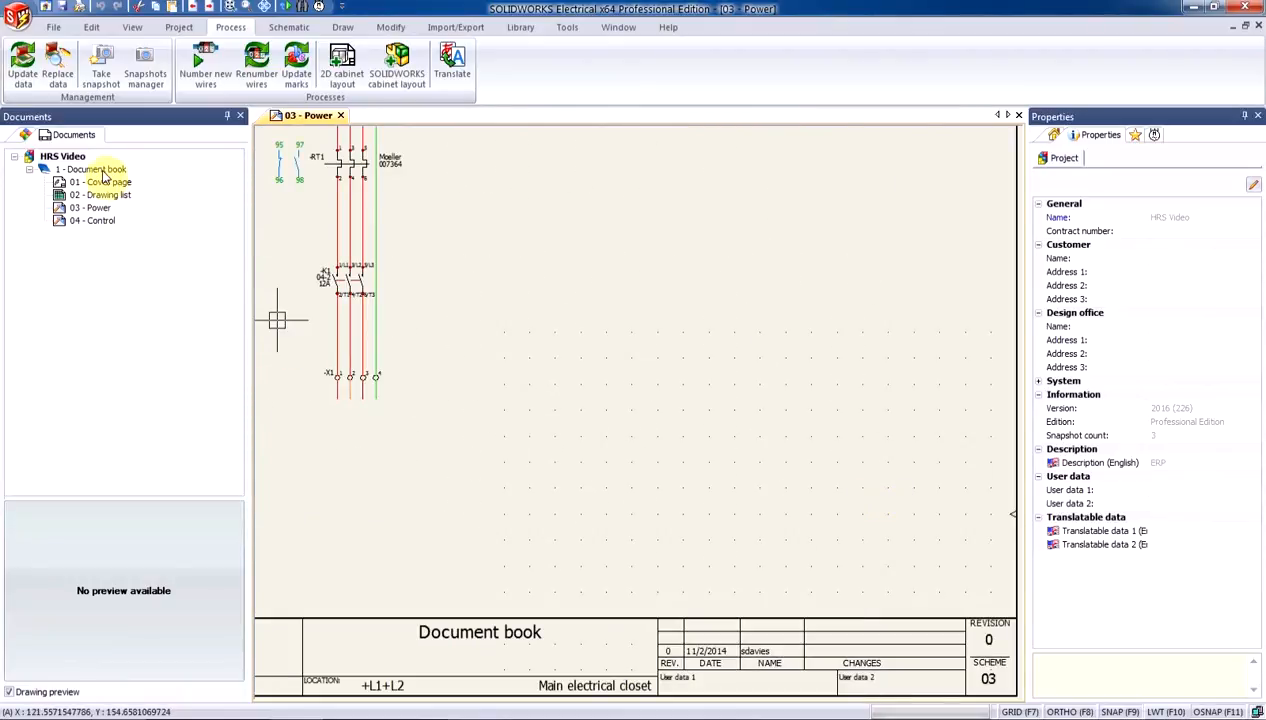
# - Create a new book revision 1 from the document book's revision management
pyautogui.rightClick(90, 168)
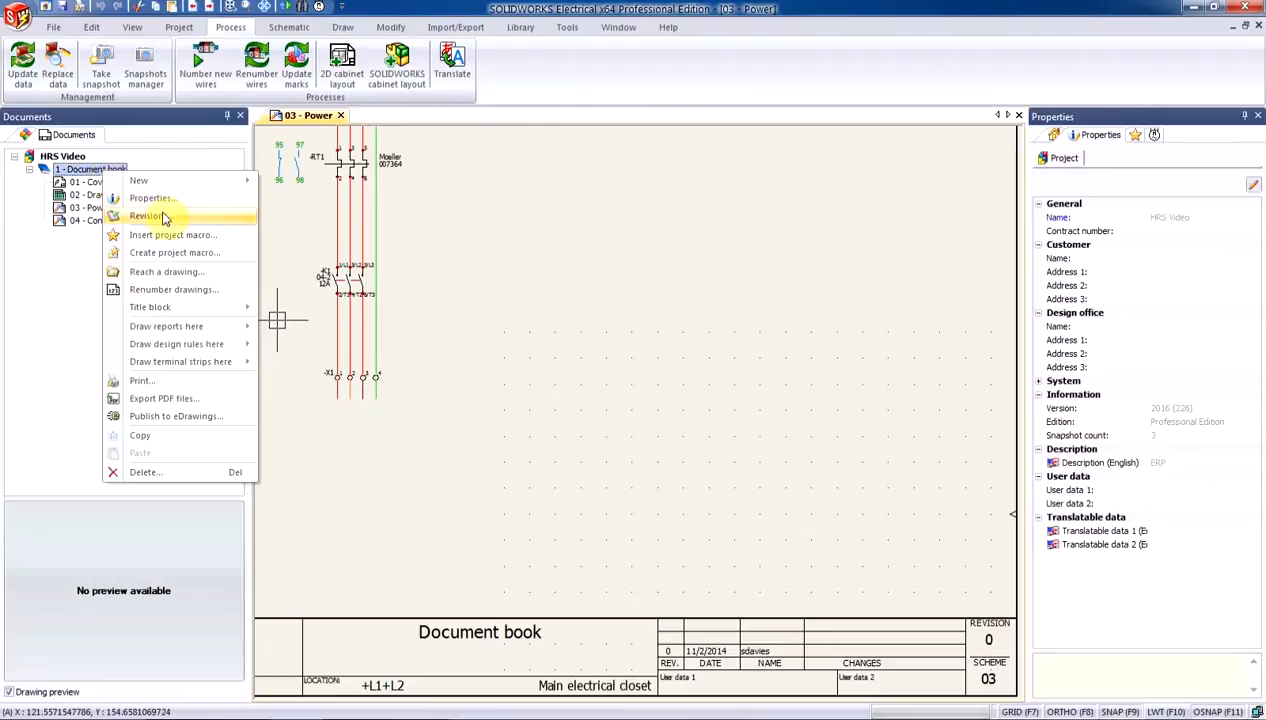
pyautogui.click(148, 216)
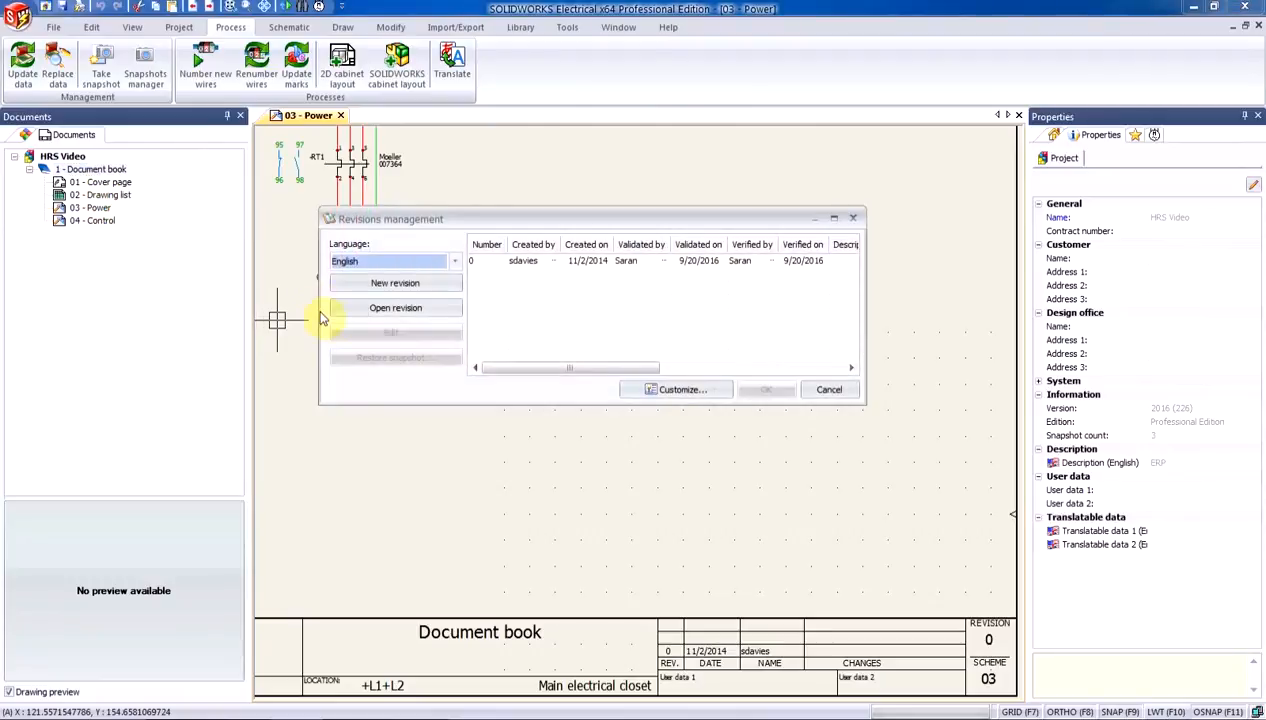
pyautogui.click(396, 282)
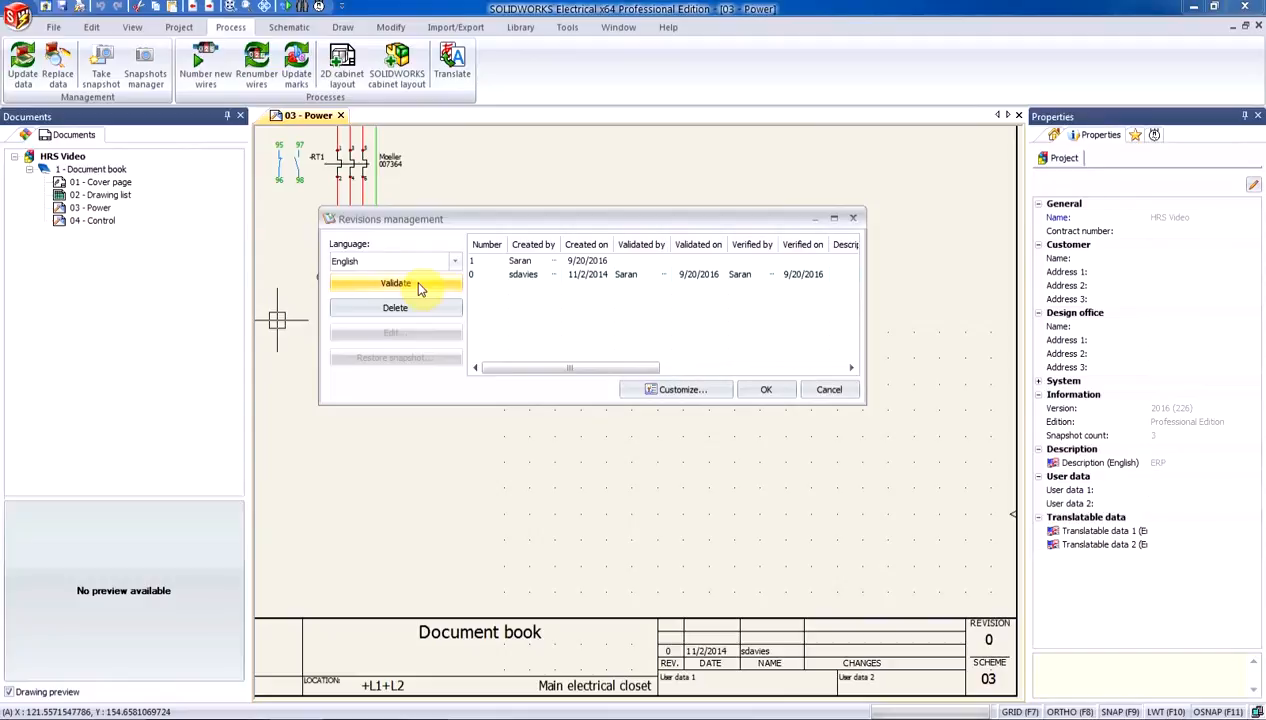
pyautogui.moveTo(684, 196)
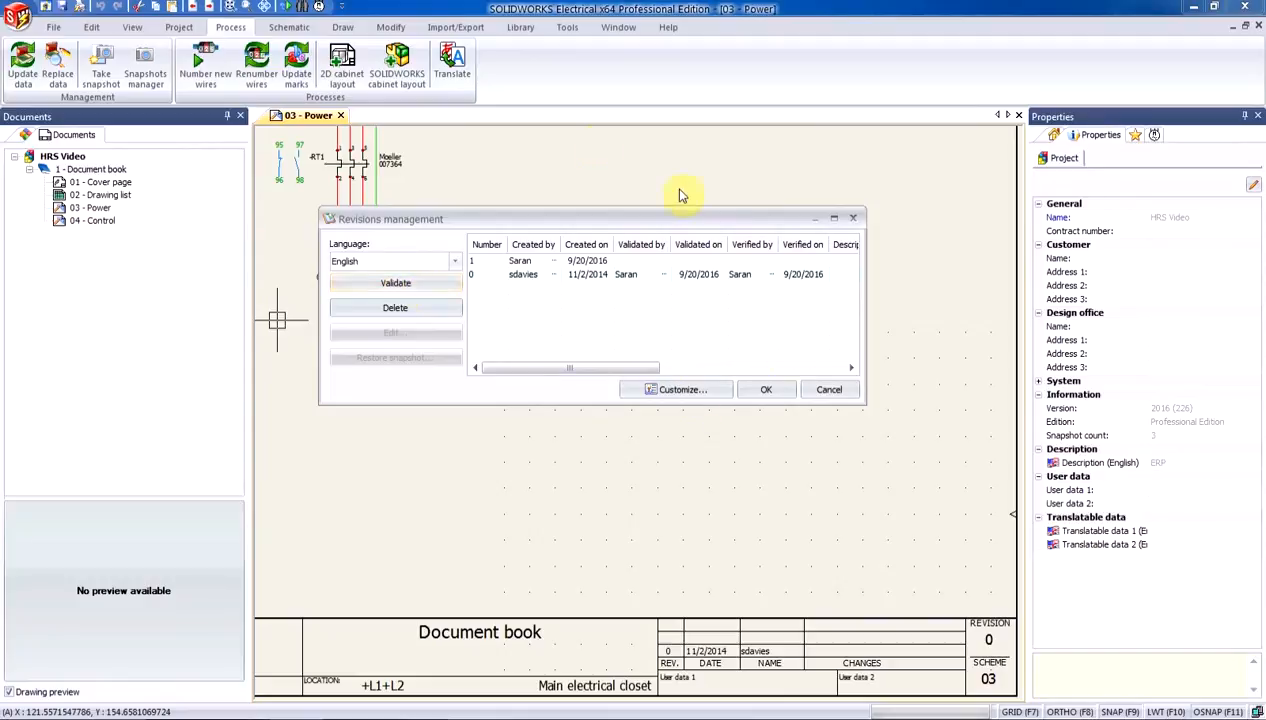
pyautogui.moveTo(396, 284)
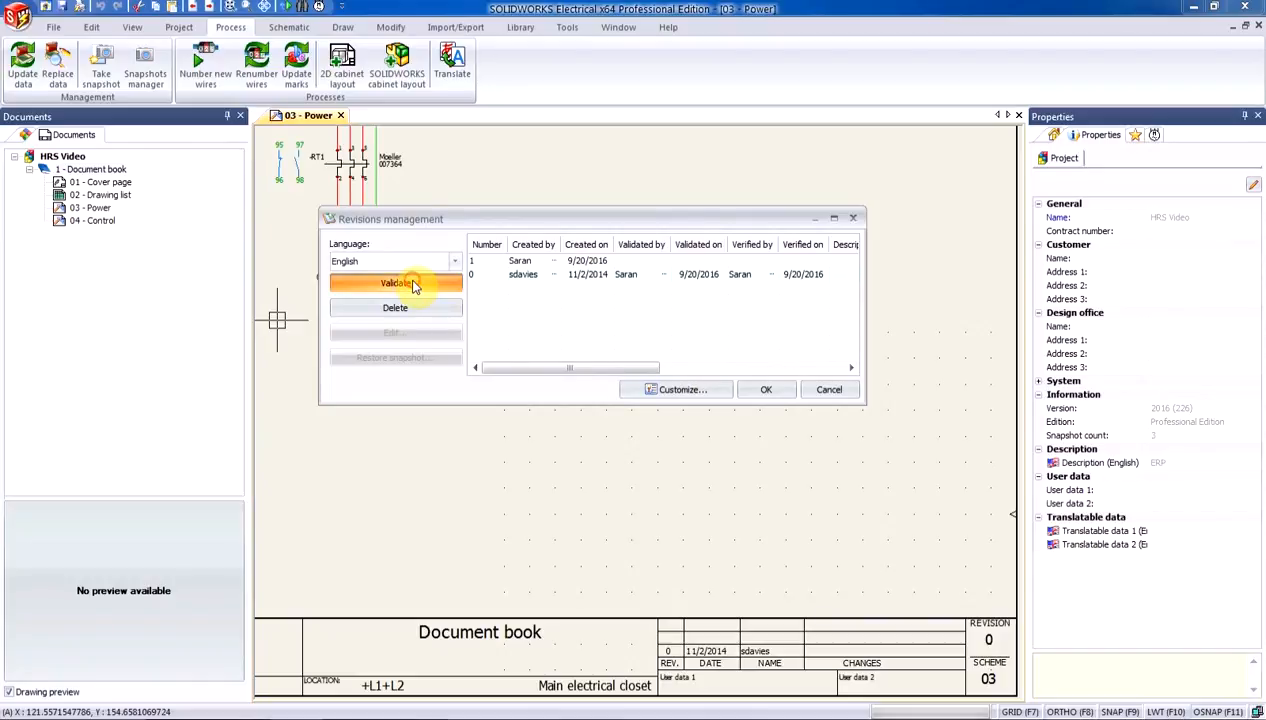
# - Validate and verify revision 1, changing only the book revision and not the documents
pyautogui.click(394, 284)
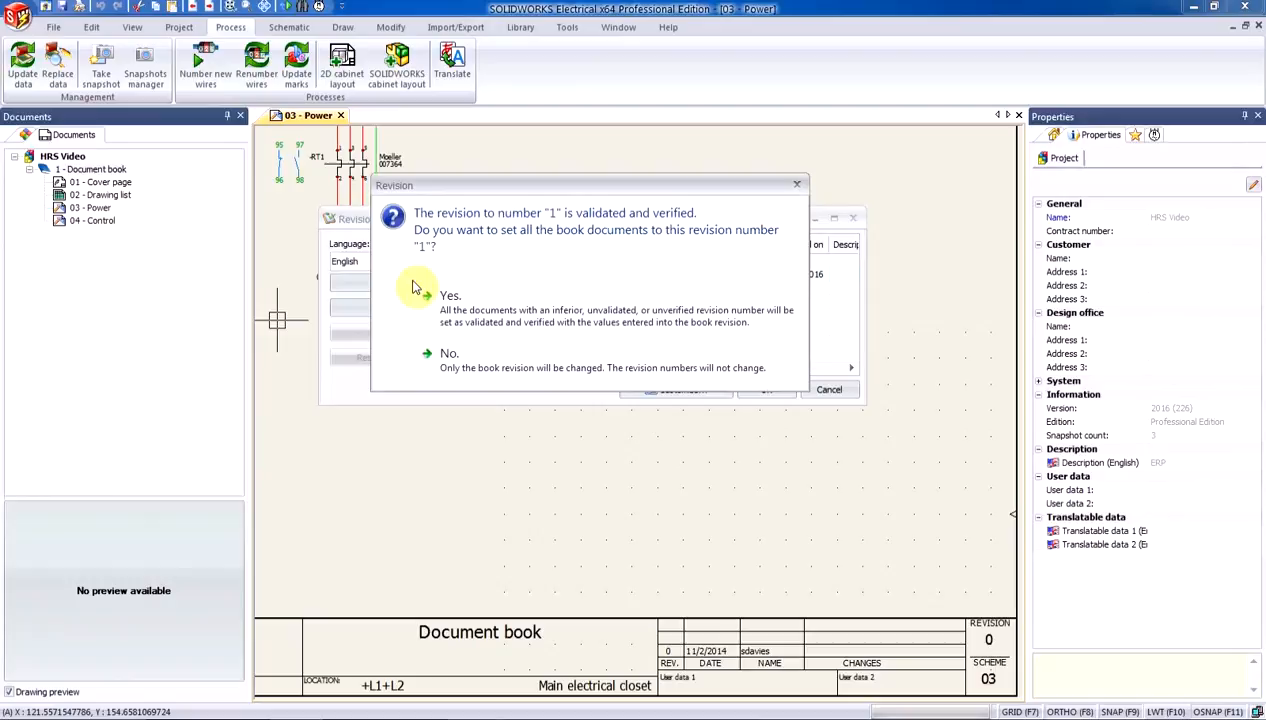
pyautogui.moveTo(408, 314)
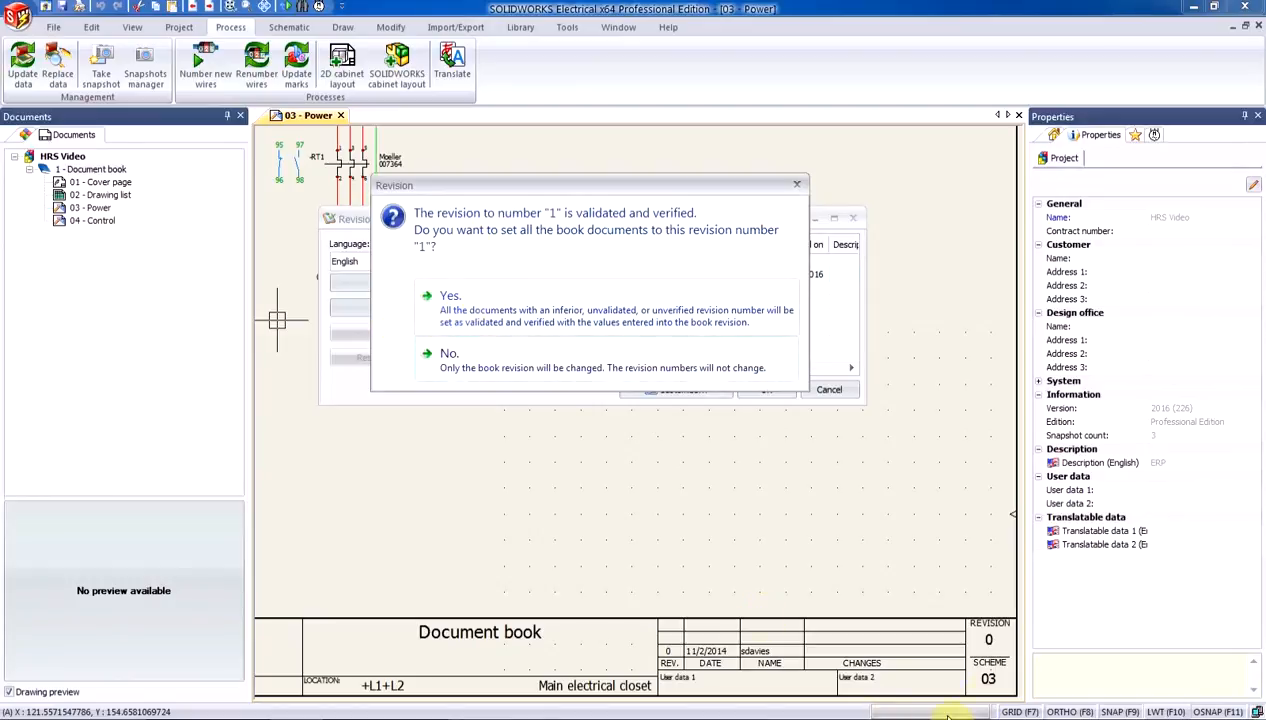
pyautogui.moveTo(1008, 680)
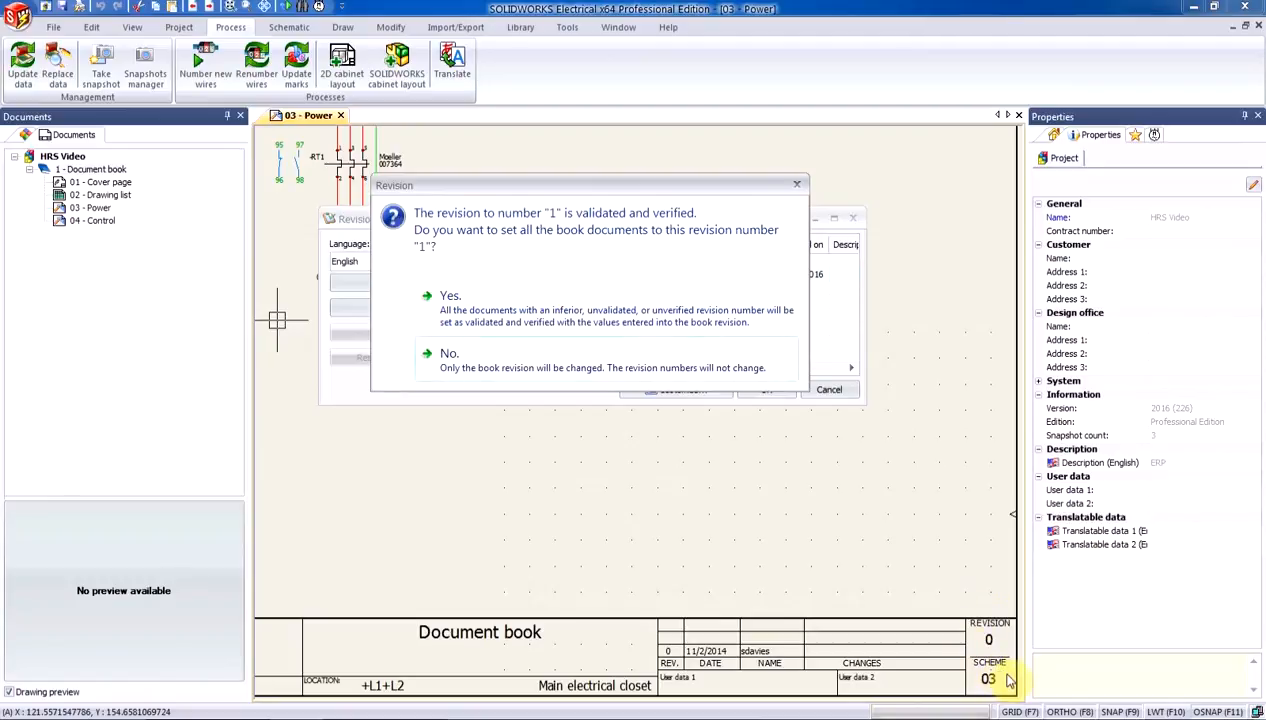
pyautogui.click(448, 296)
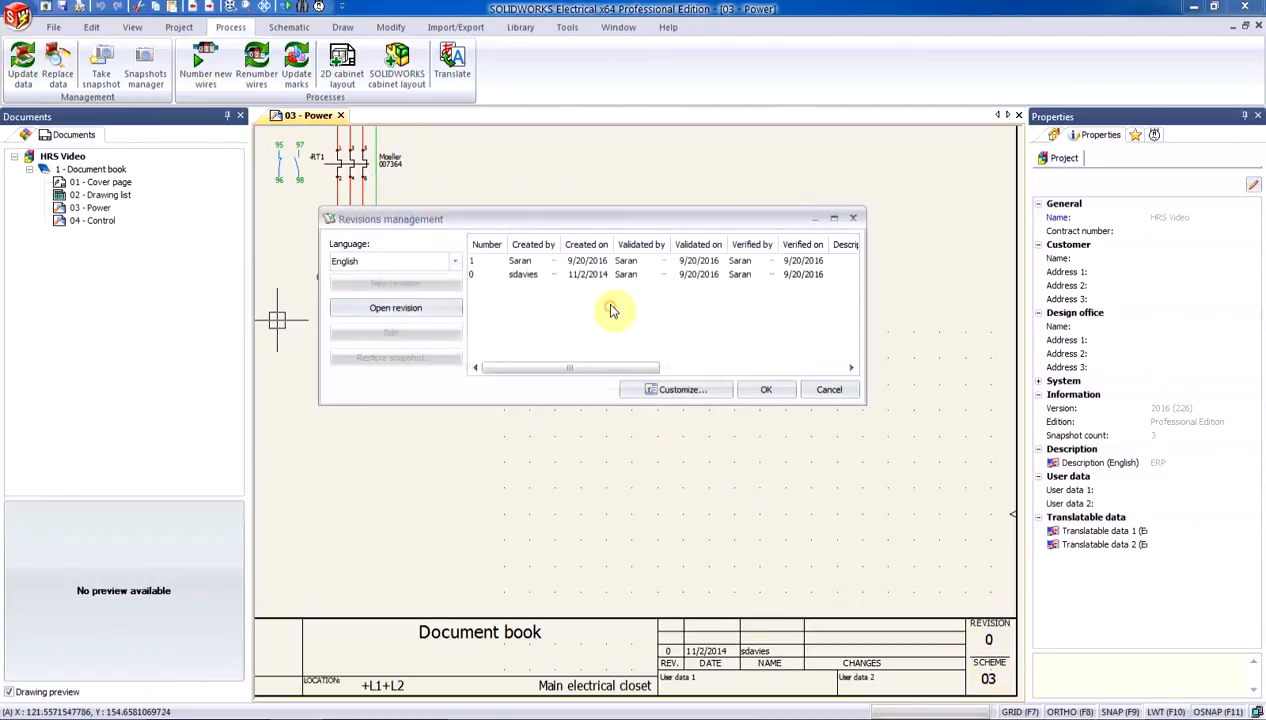
pyautogui.click(766, 388)
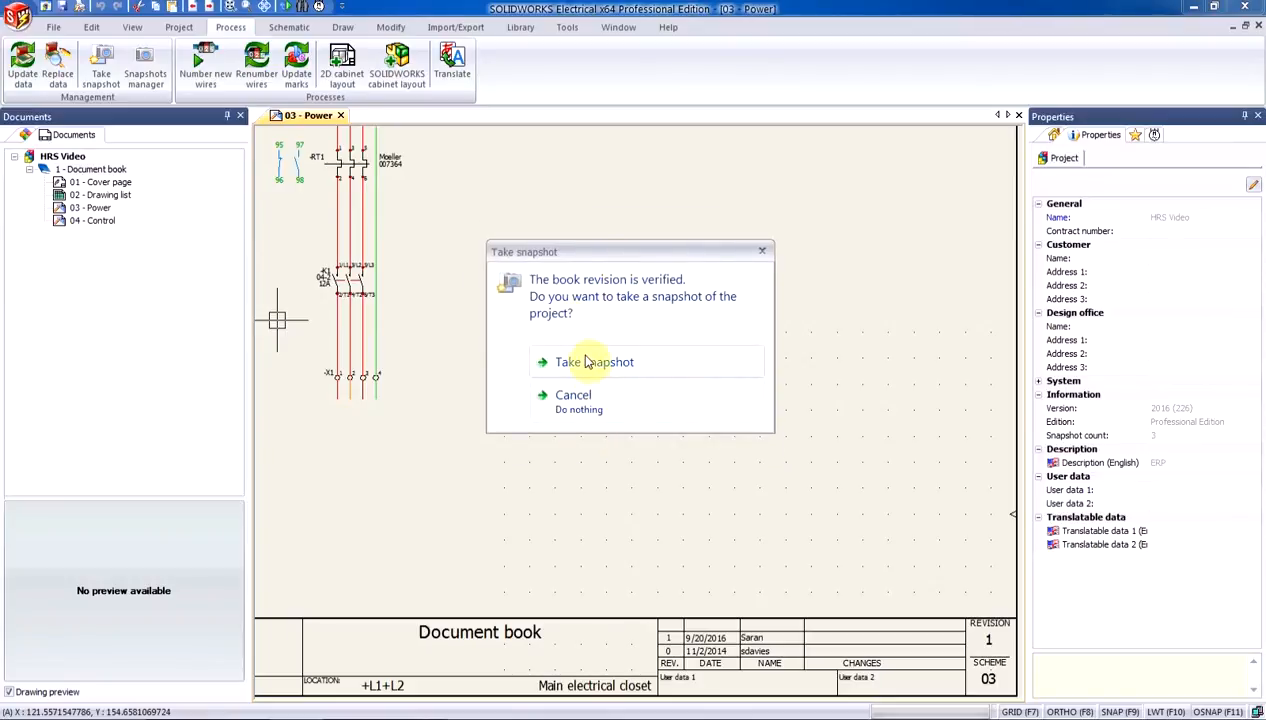
# - Accept the snapshot prompt and save a snapshot named 'Rev 1', acknowledging its creation
pyautogui.click(594, 362)
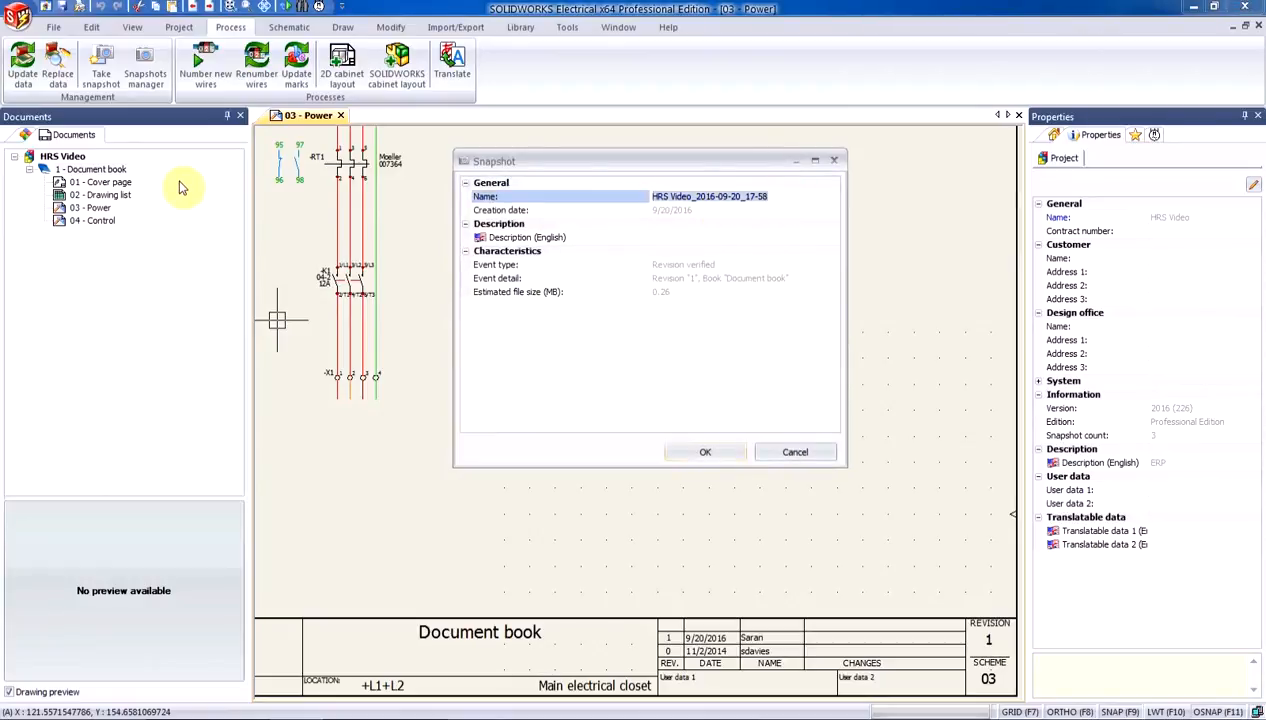
pyautogui.write('Rev 1')
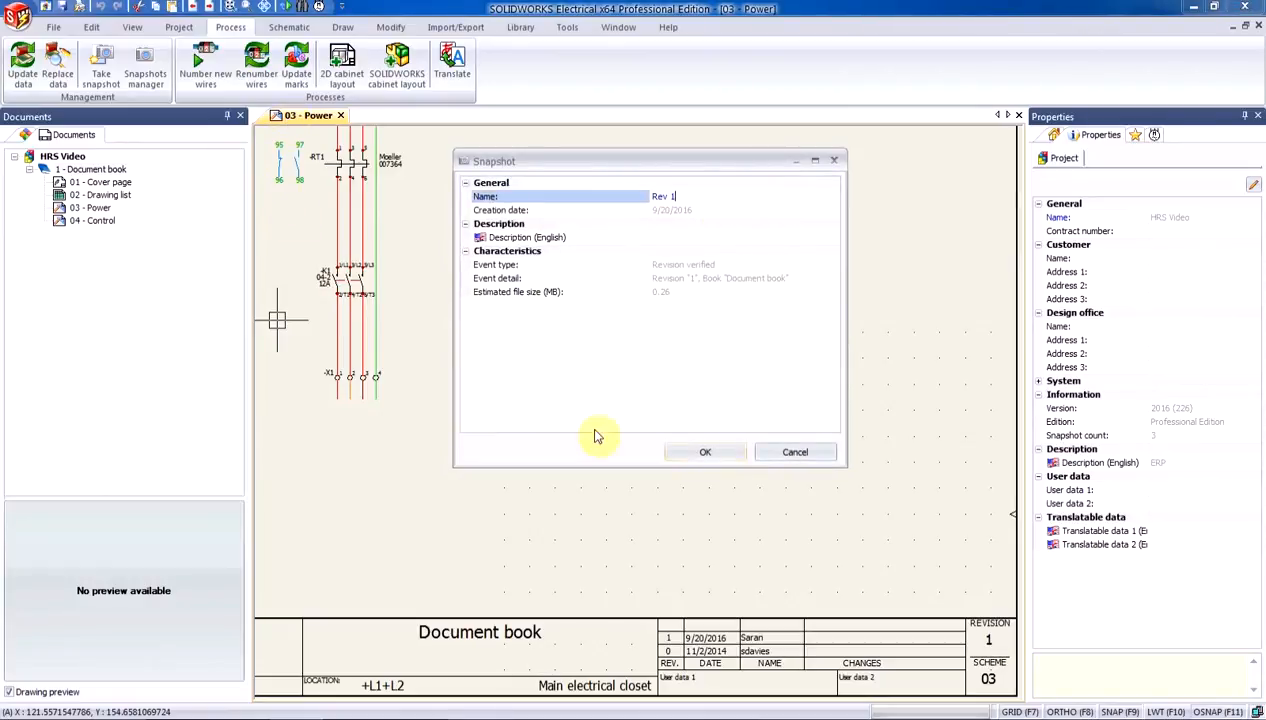
pyautogui.click(704, 452)
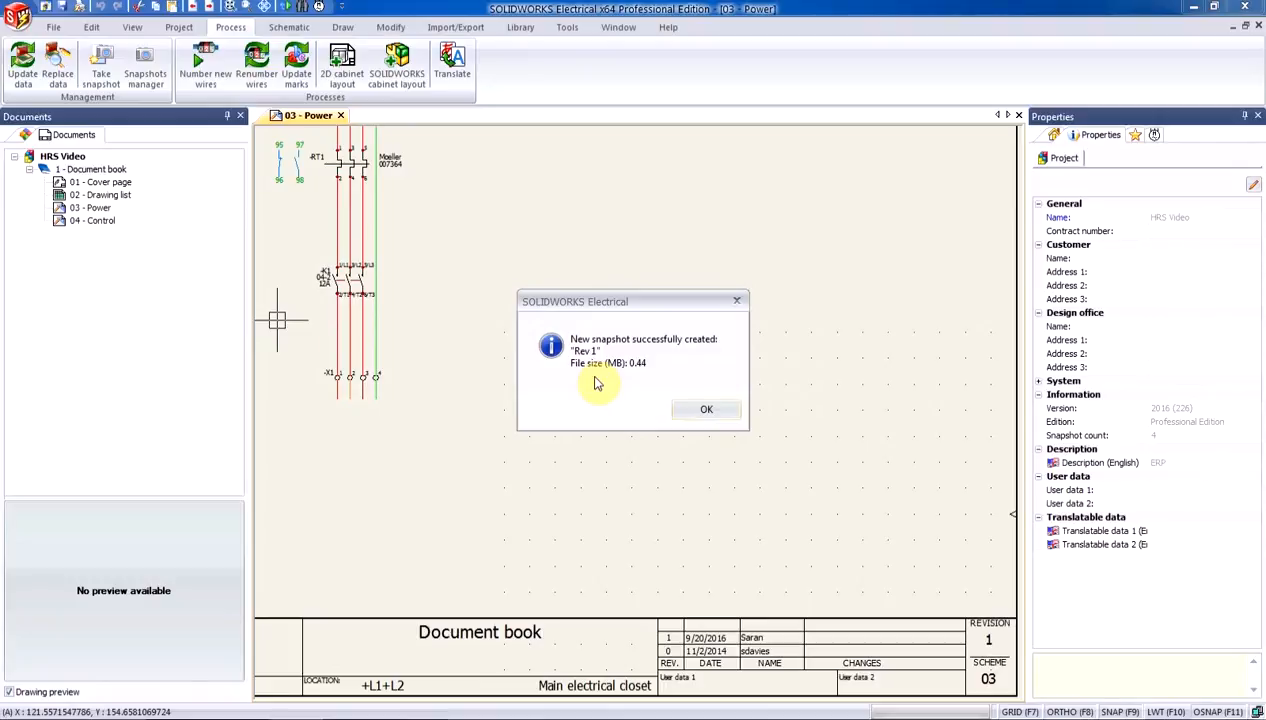
pyautogui.click(706, 408)
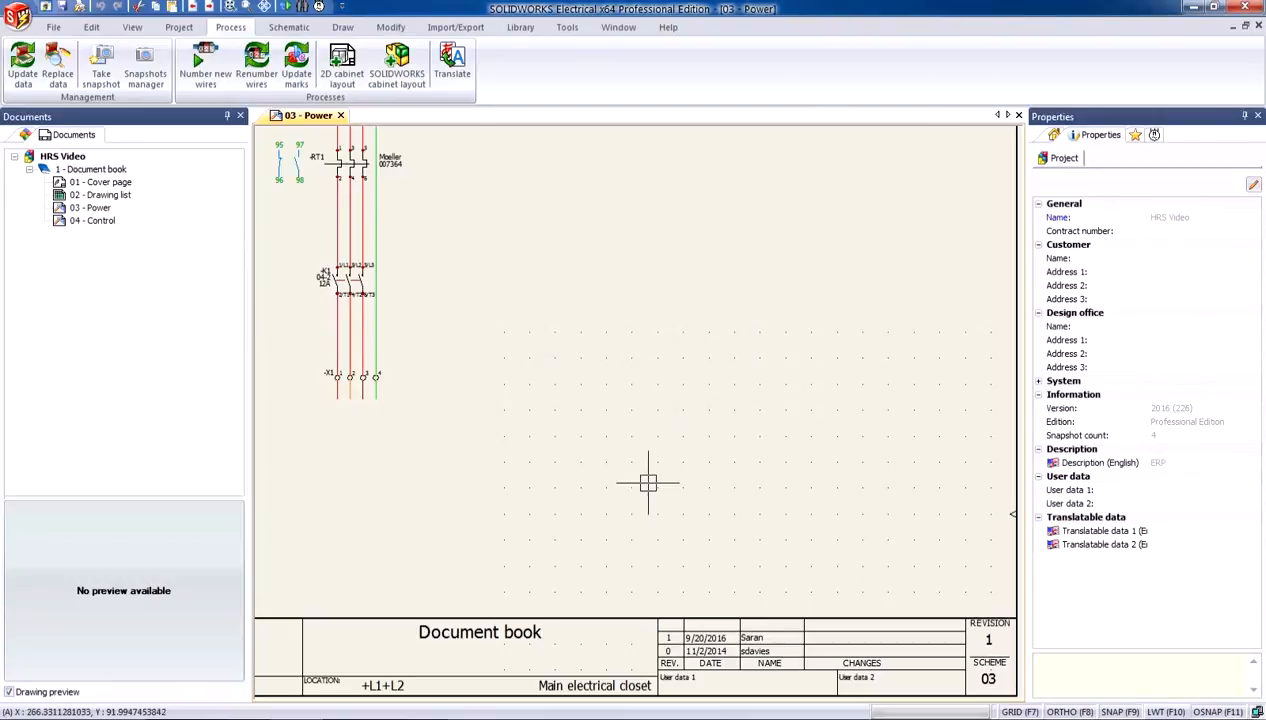
pyautogui.moveTo(526, 318)
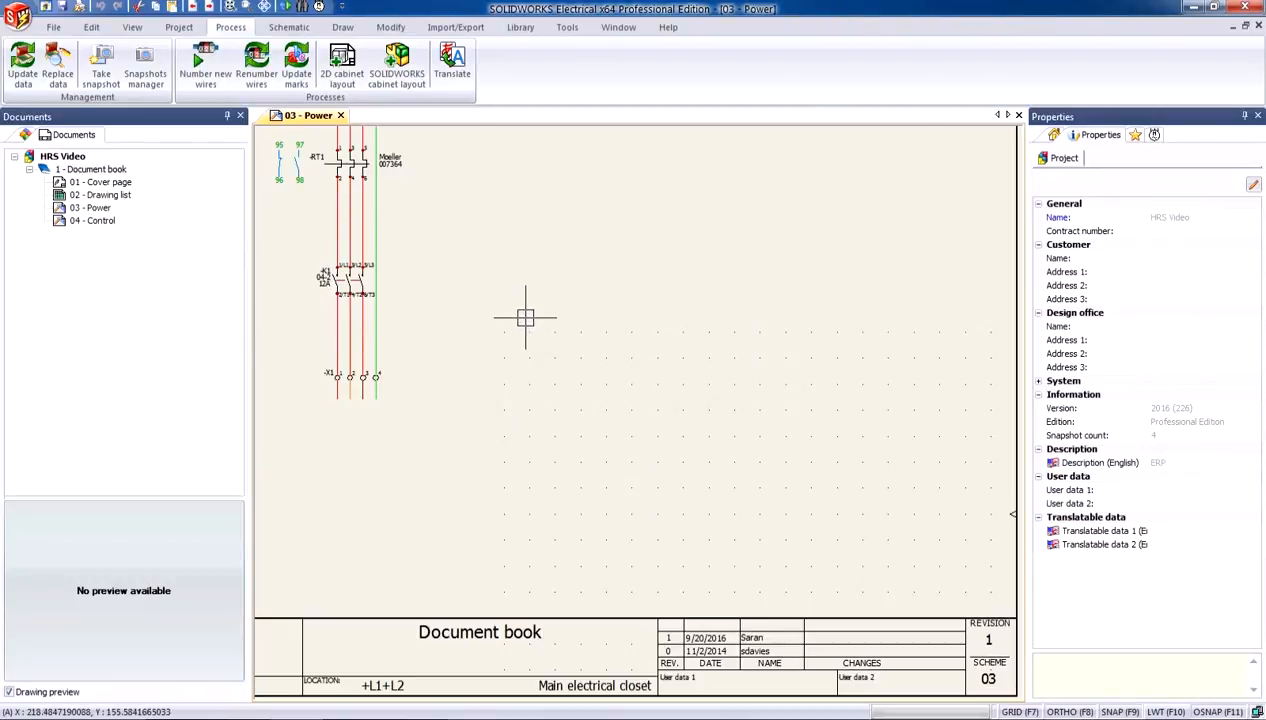
pyautogui.moveTo(508, 358)
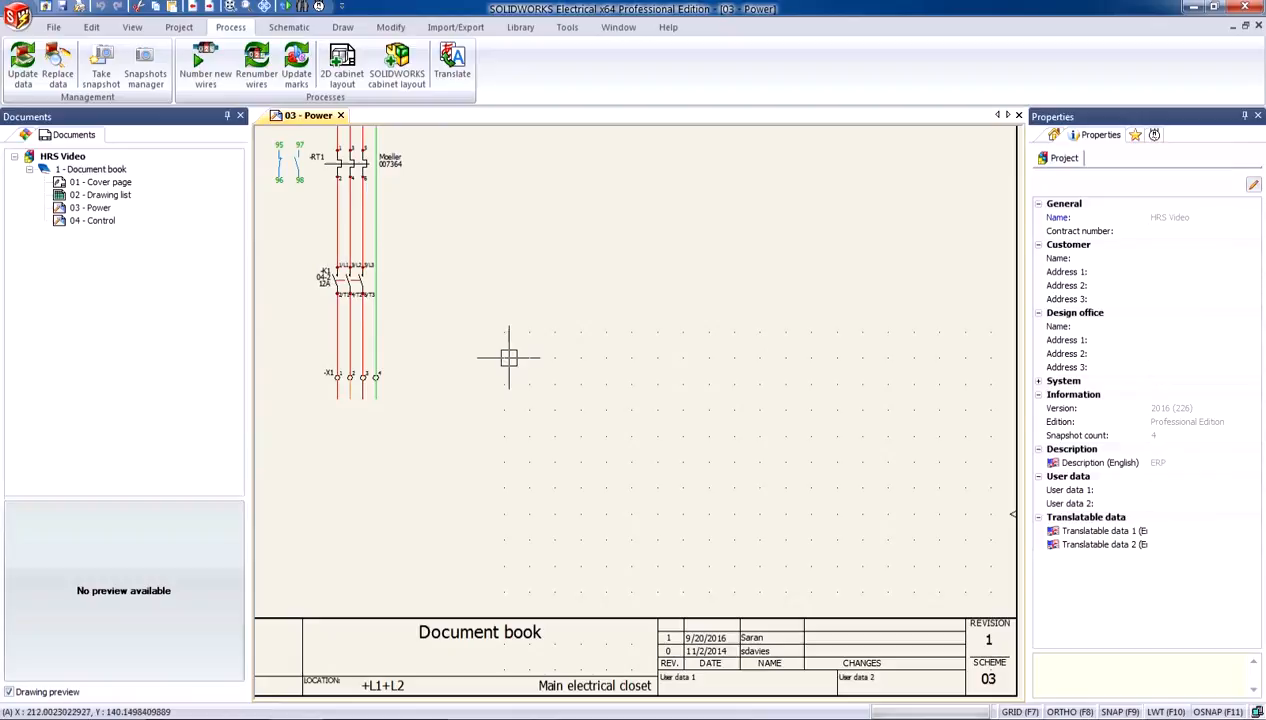
pyautogui.moveTo(464, 360)
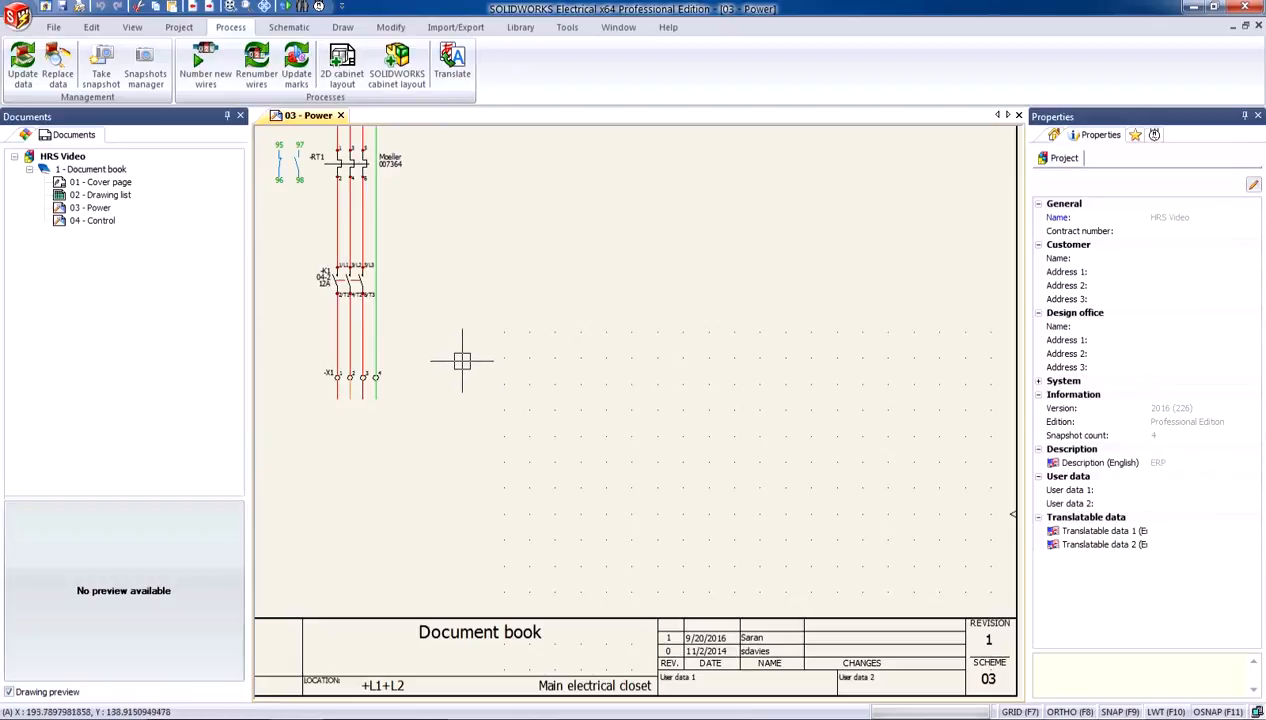